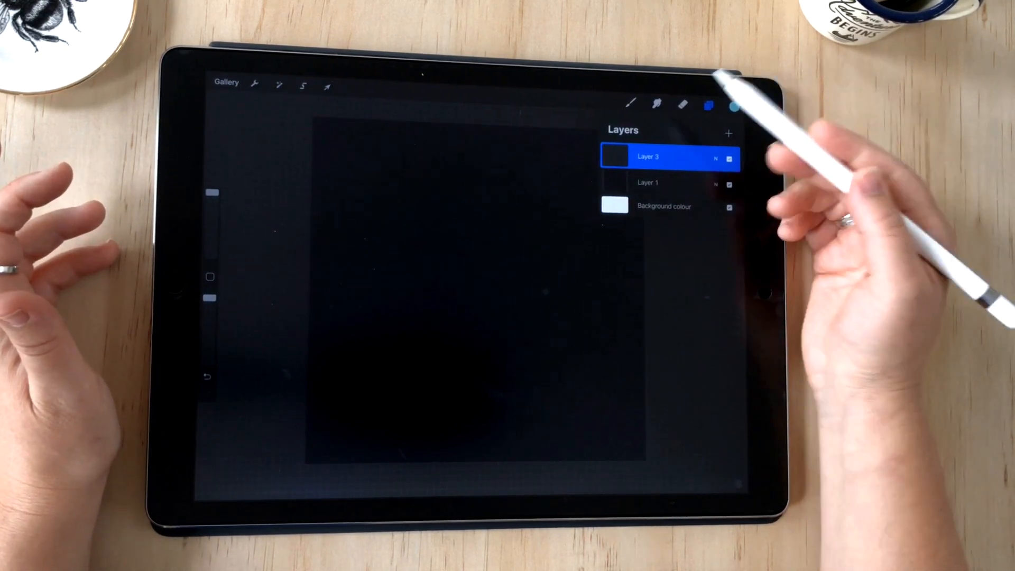
- Add a brush set named 'Color D' in the Brush Library and start a new brush there
{"action": "left_click", "coordinate": [631, 104]}
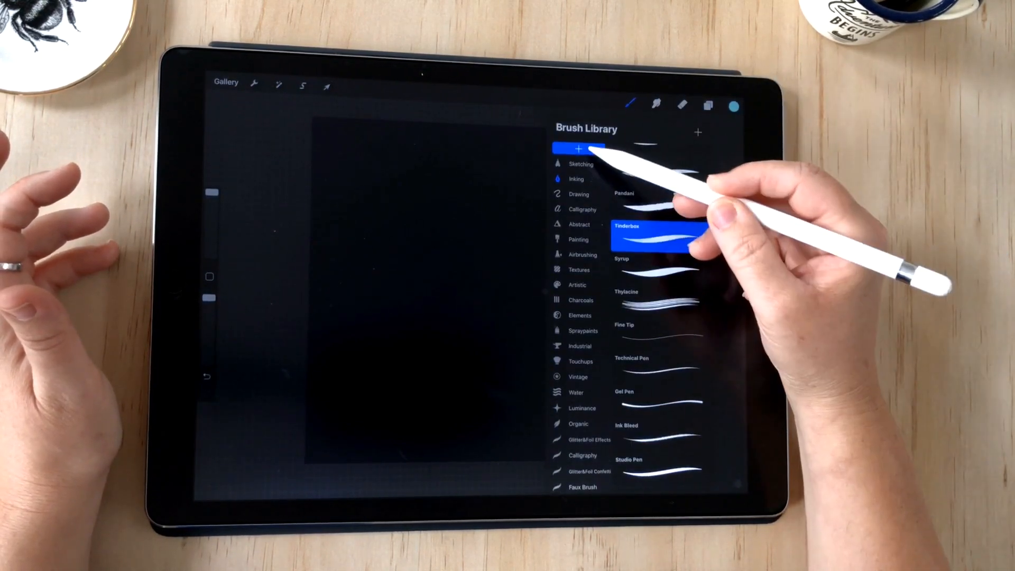
{"action": "left_click", "coordinate": [578, 149]}
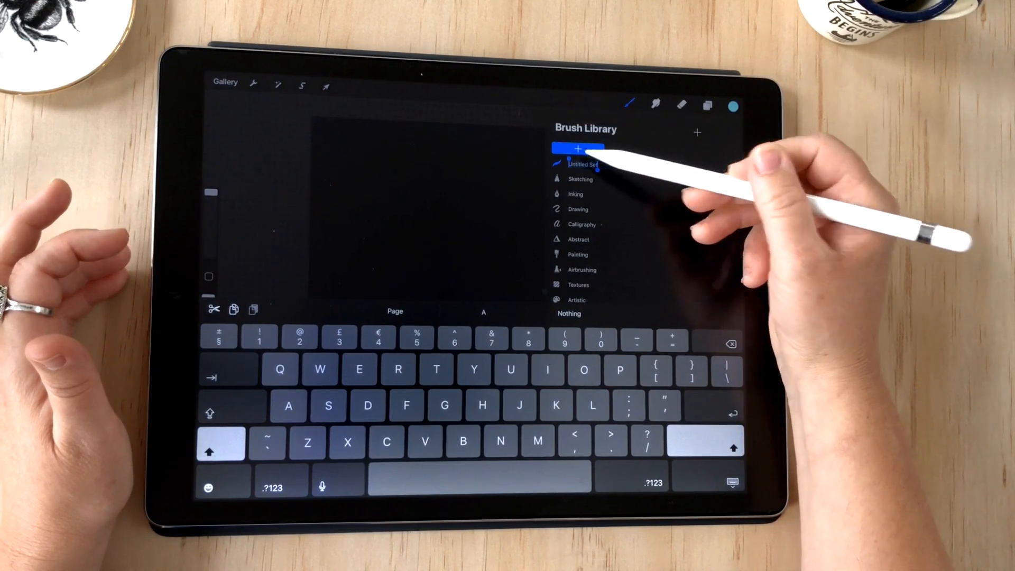
{"action": "type", "text": "Co"}
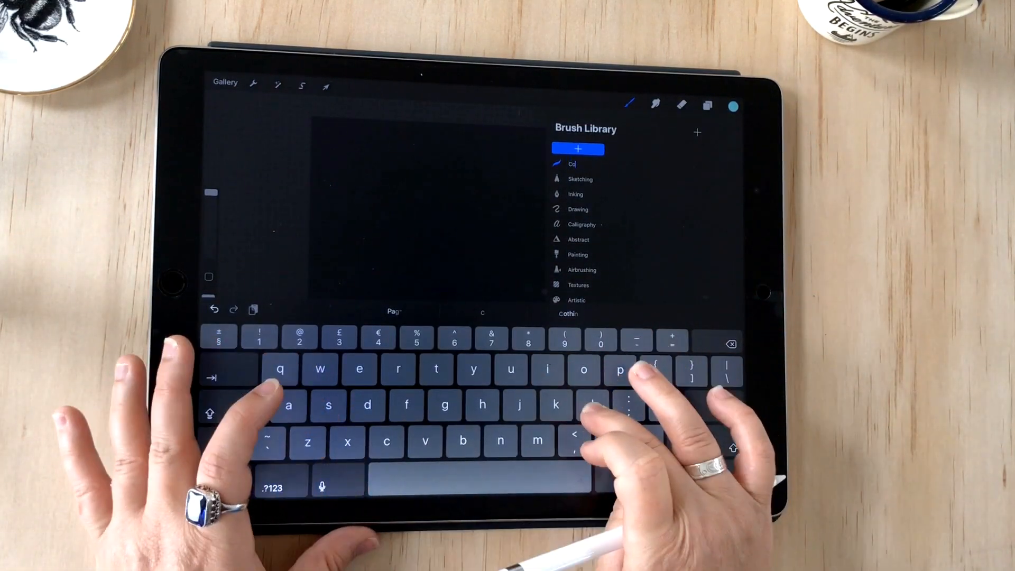
{"action": "type", "text": "lor D"}
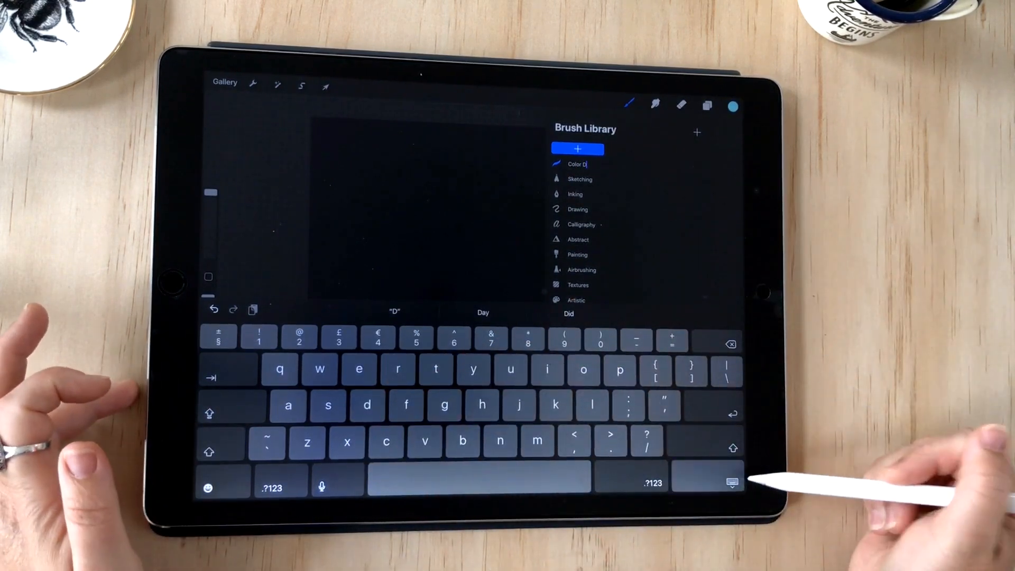
{"action": "left_click", "coordinate": [709, 485]}
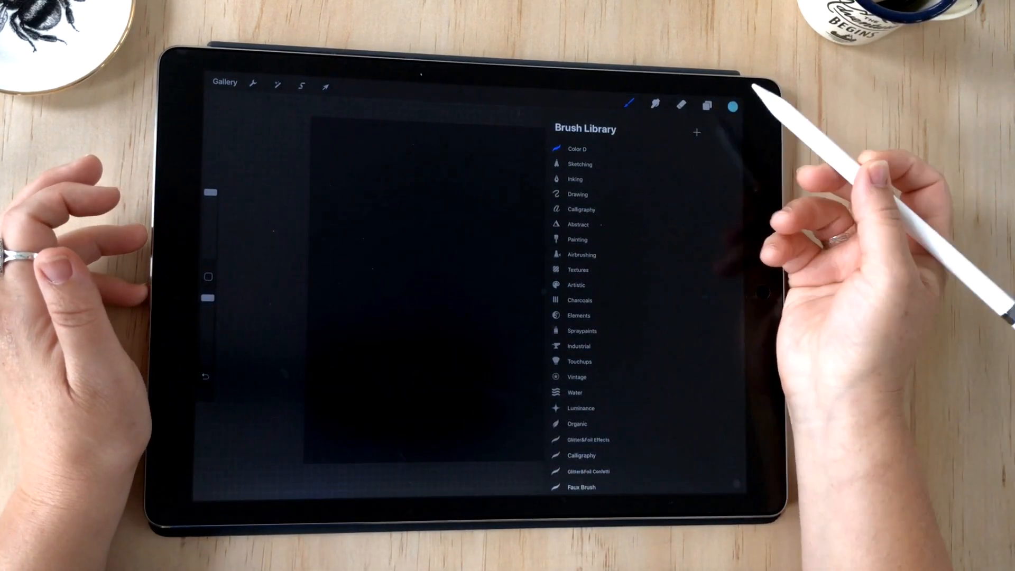
{"action": "mouse_move", "coordinate": [725, 175]}
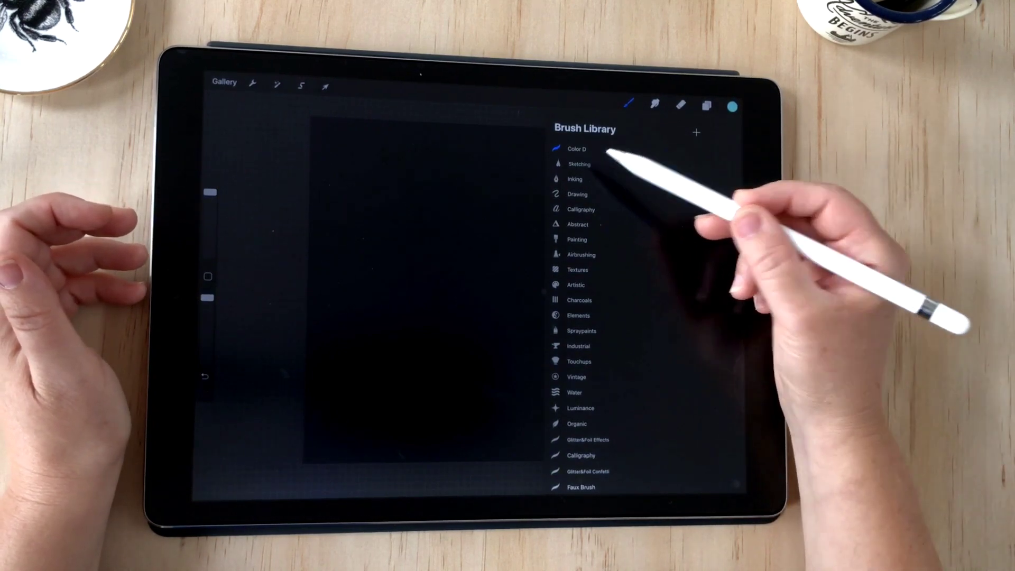
{"action": "left_click", "coordinate": [574, 149]}
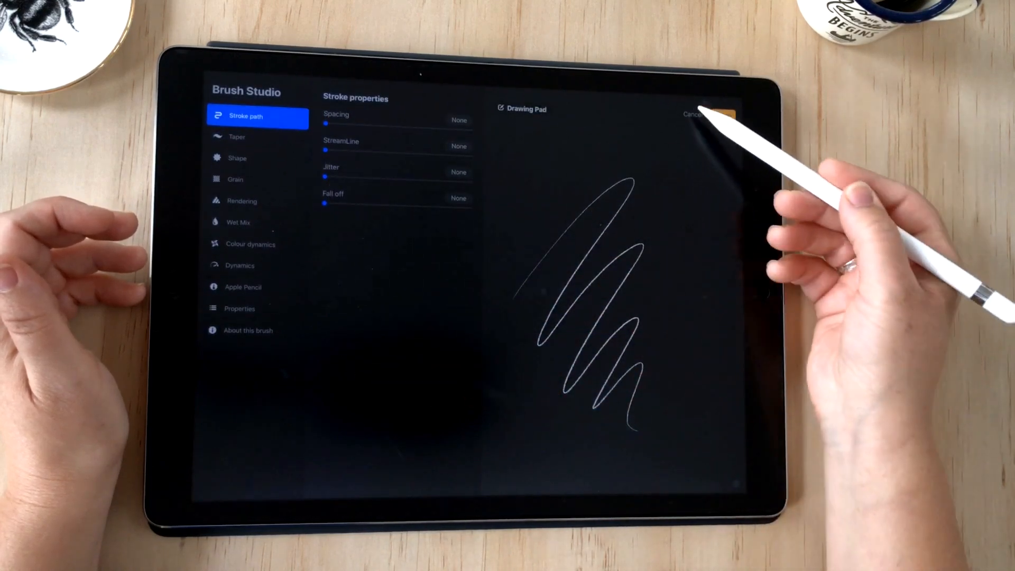
- Set the brush's Stroke path spacing to 17%, then move on to Shape
{"action": "left_click", "coordinate": [692, 115]}
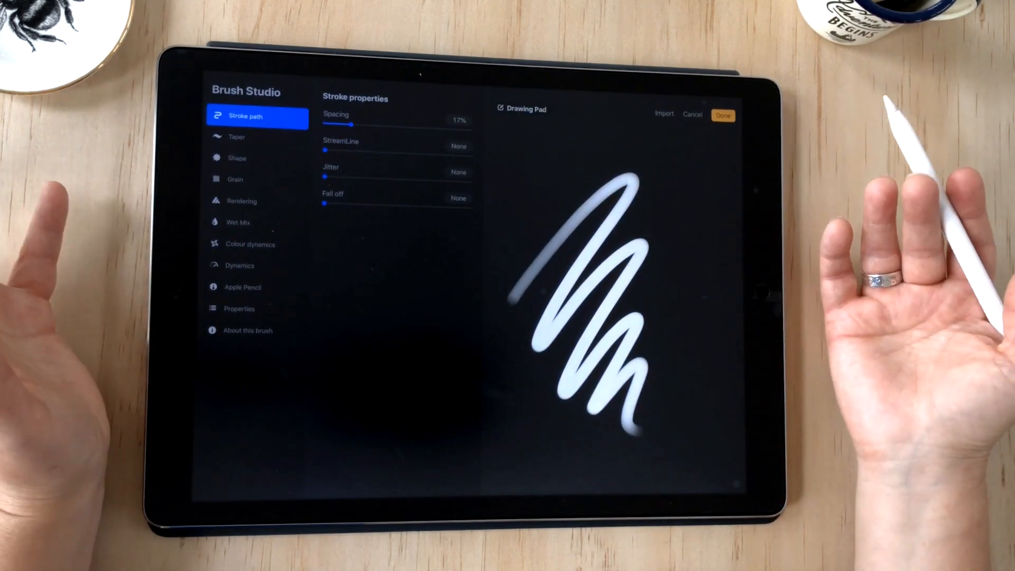
{"action": "left_click", "coordinate": [723, 115]}
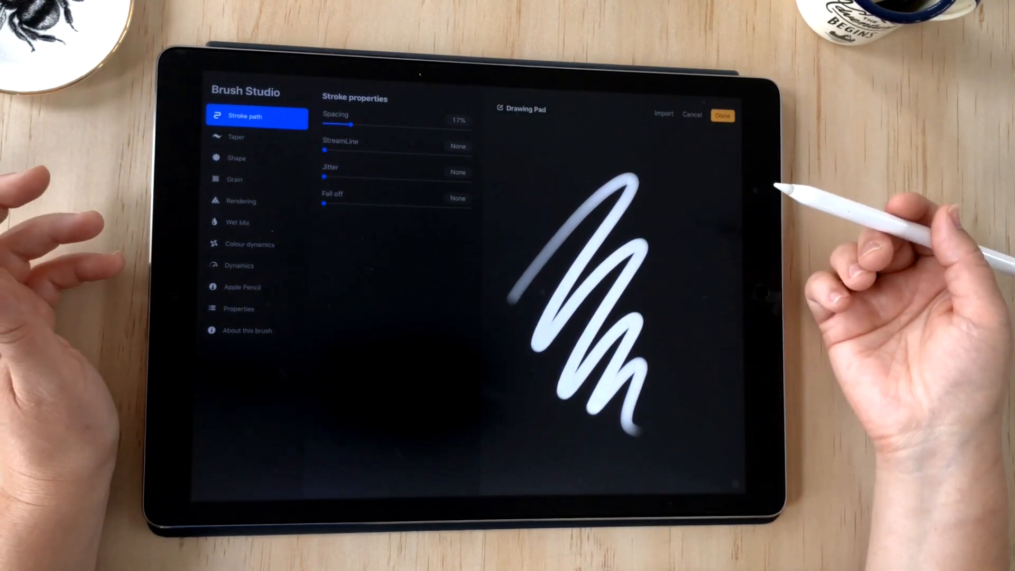
{"action": "mouse_move", "coordinate": [732, 208]}
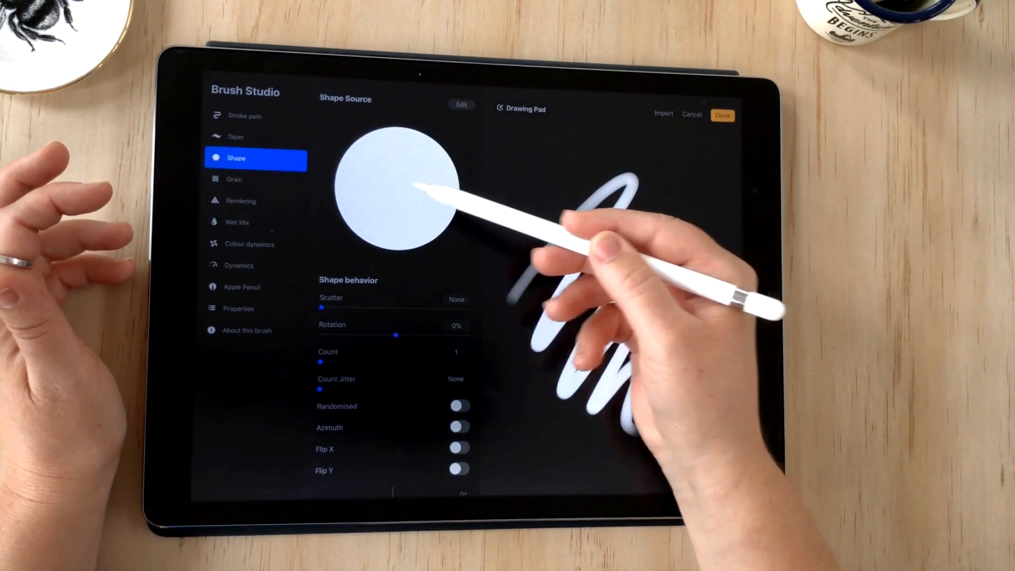
- Compare the Grain and Shape sections, then view Rendering settings using Intense Glaze
{"action": "left_click", "coordinate": [255, 179]}
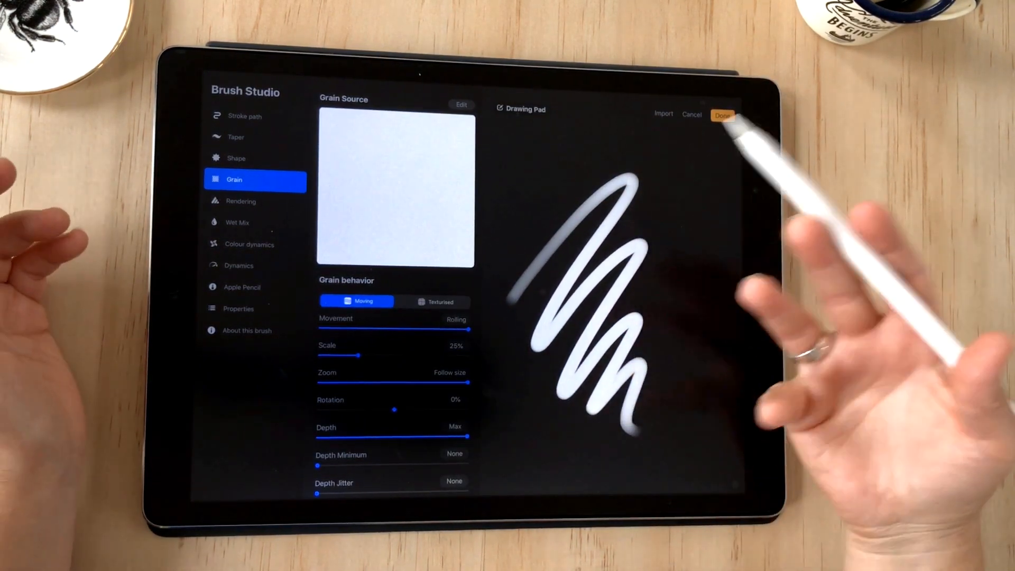
{"action": "left_click", "coordinate": [236, 158]}
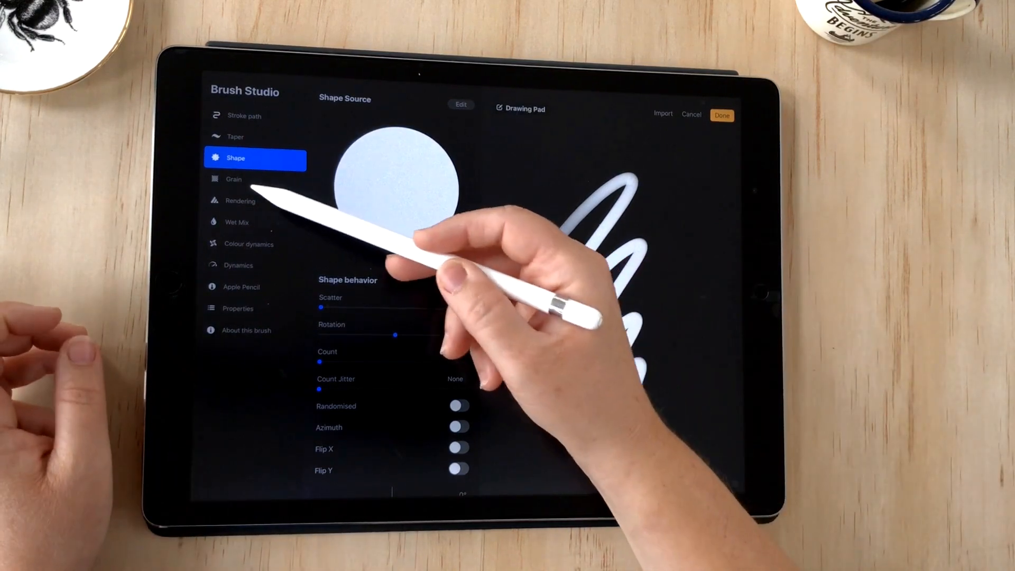
{"action": "left_click", "coordinate": [254, 180]}
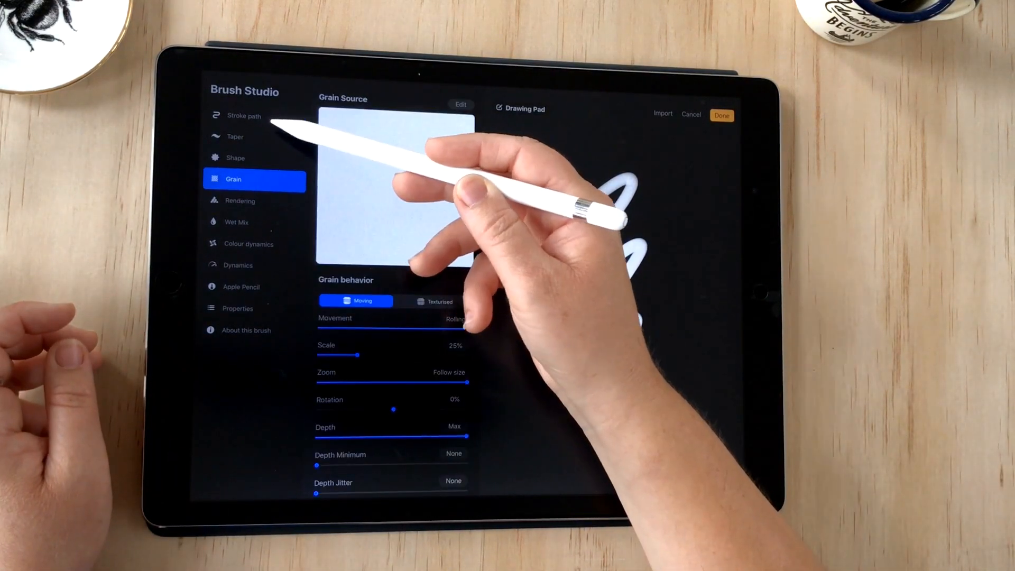
{"action": "left_click", "coordinate": [254, 158]}
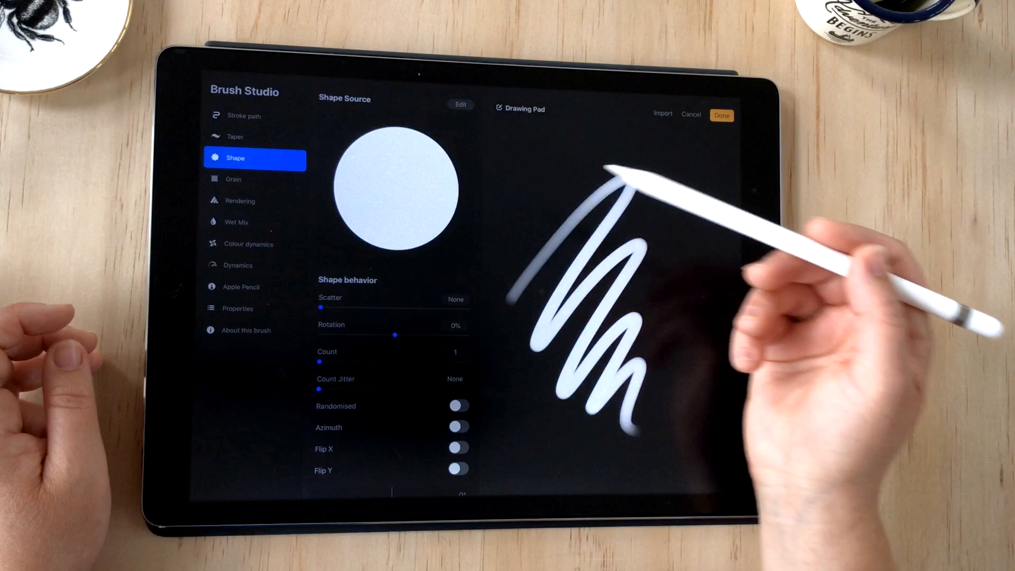
{"action": "left_click", "coordinate": [233, 179]}
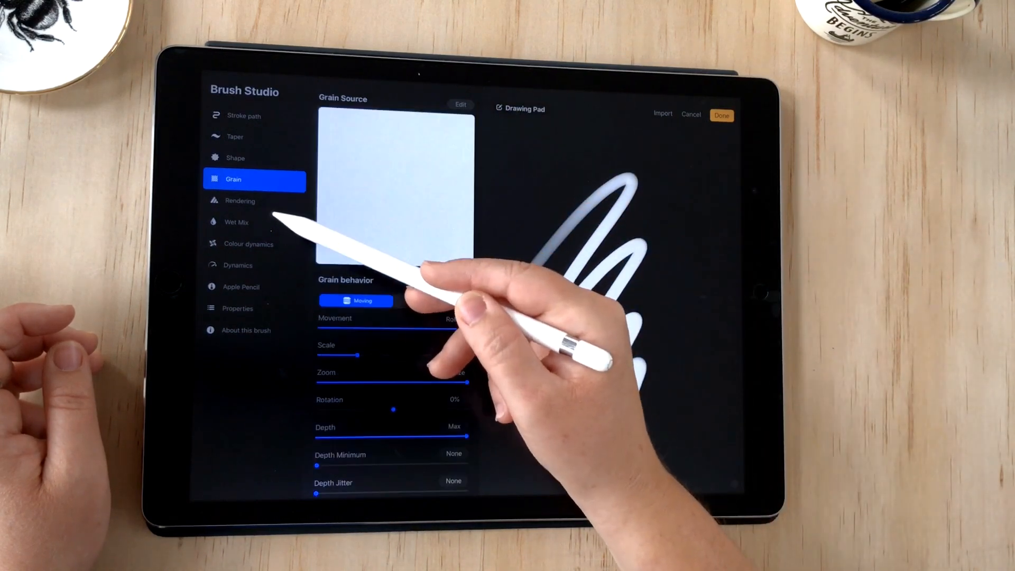
{"action": "left_click", "coordinate": [240, 201]}
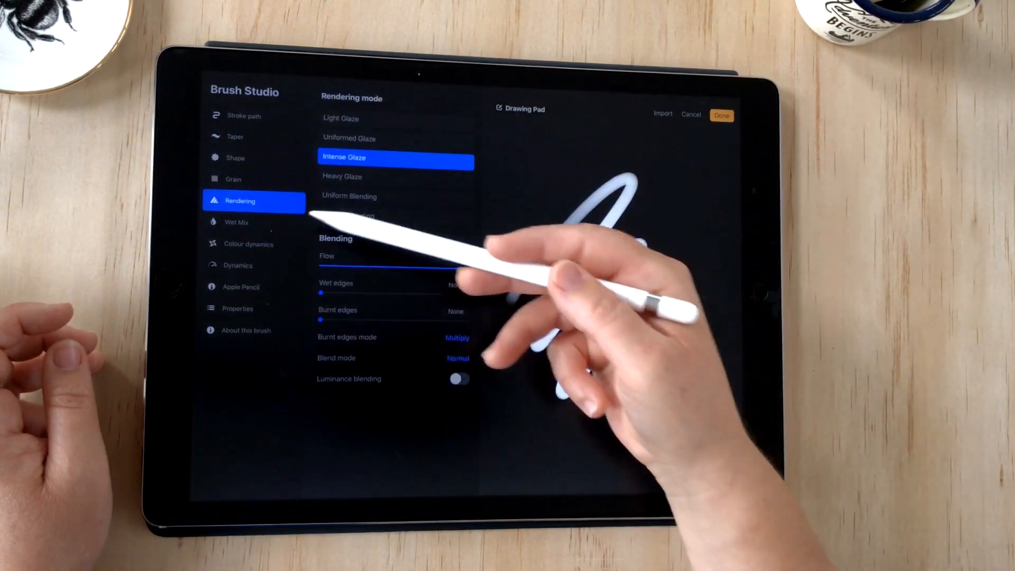
- View Wet Mix settings (50% charge, 75% pull) and clear the drawing pad
{"action": "left_click", "coordinate": [237, 222]}
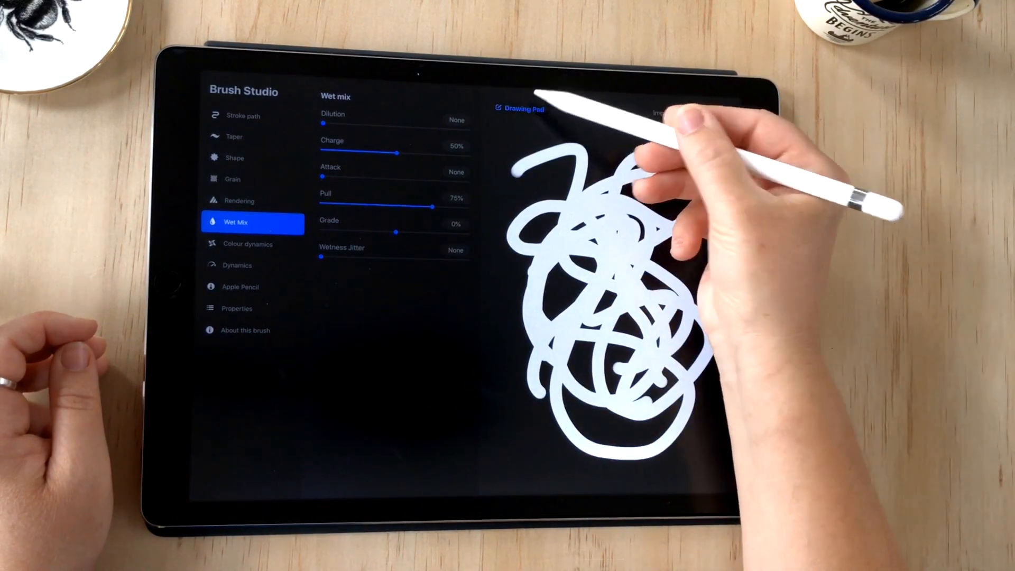
{"action": "left_click", "coordinate": [521, 109]}
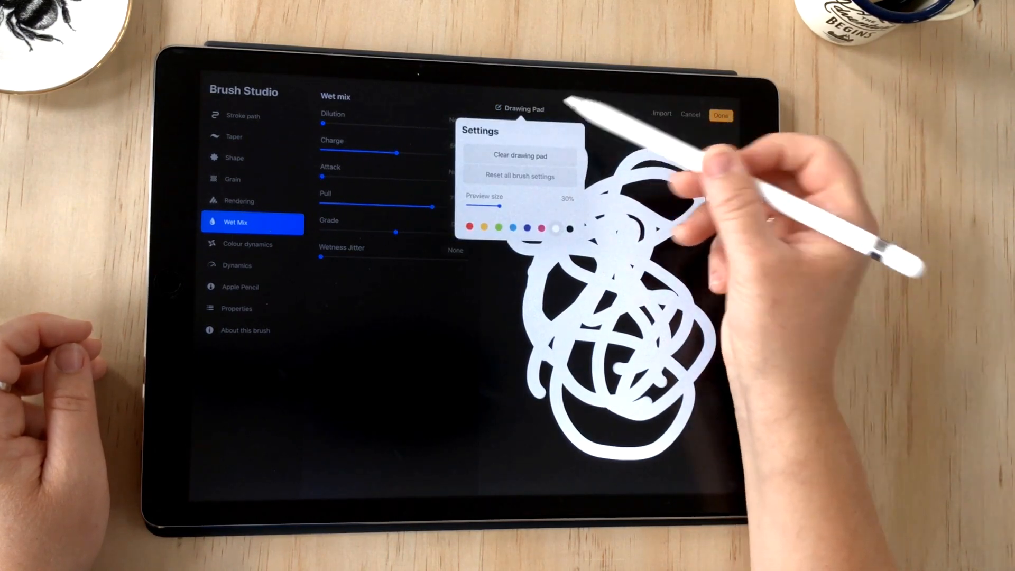
{"action": "left_click", "coordinate": [519, 155]}
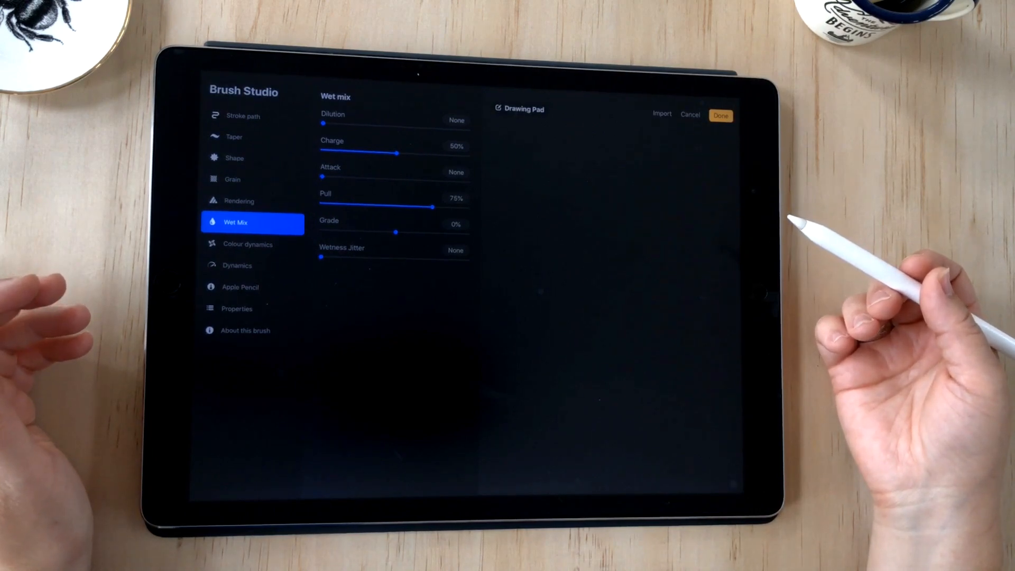
- Go to the Shape section to reach the round Shape Source's editor
{"action": "left_click", "coordinate": [235, 157]}
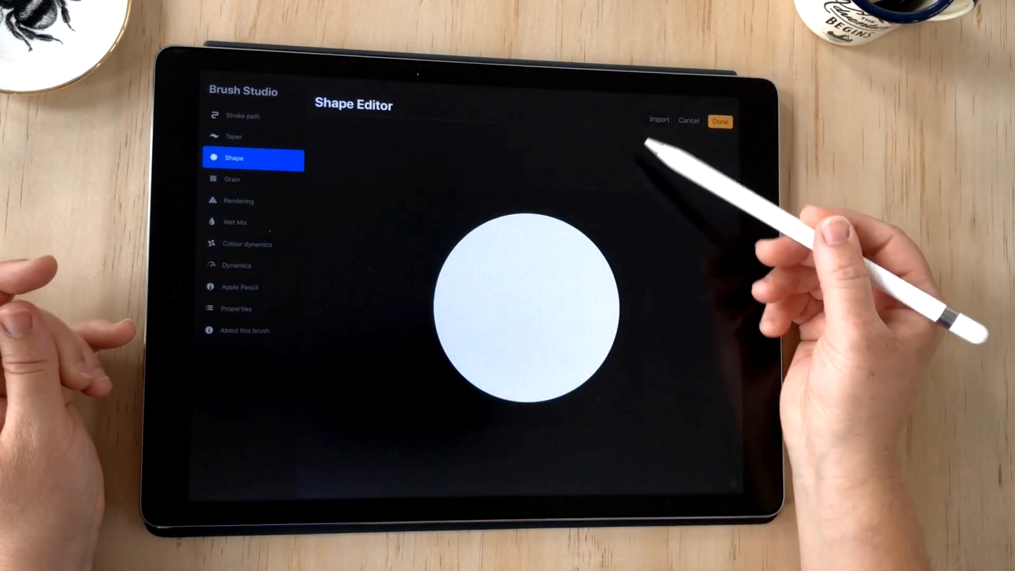
- Import a grainy shape from the Source Library as the brush shape
{"action": "left_click", "coordinate": [659, 120]}
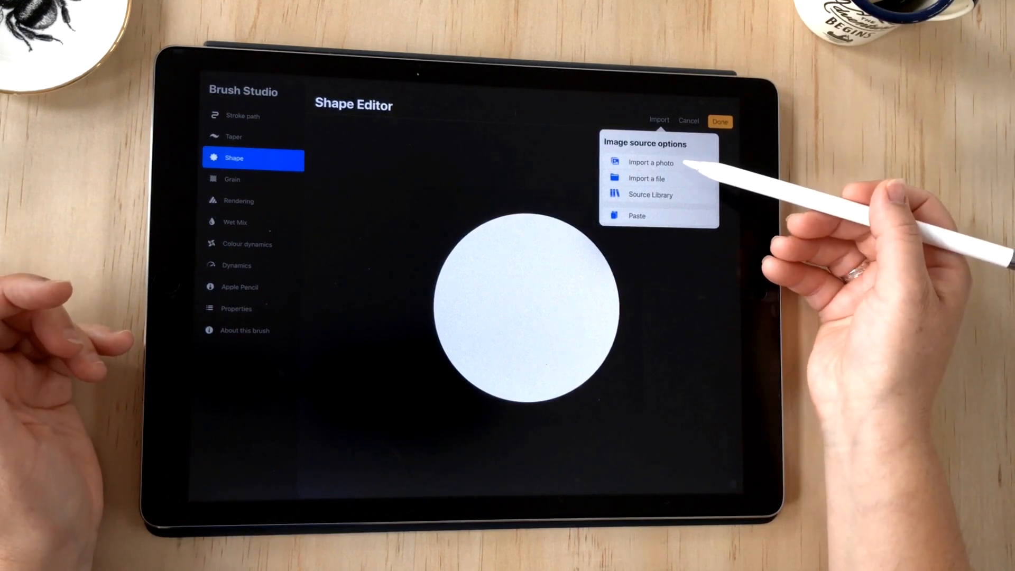
{"action": "mouse_move", "coordinate": [680, 194]}
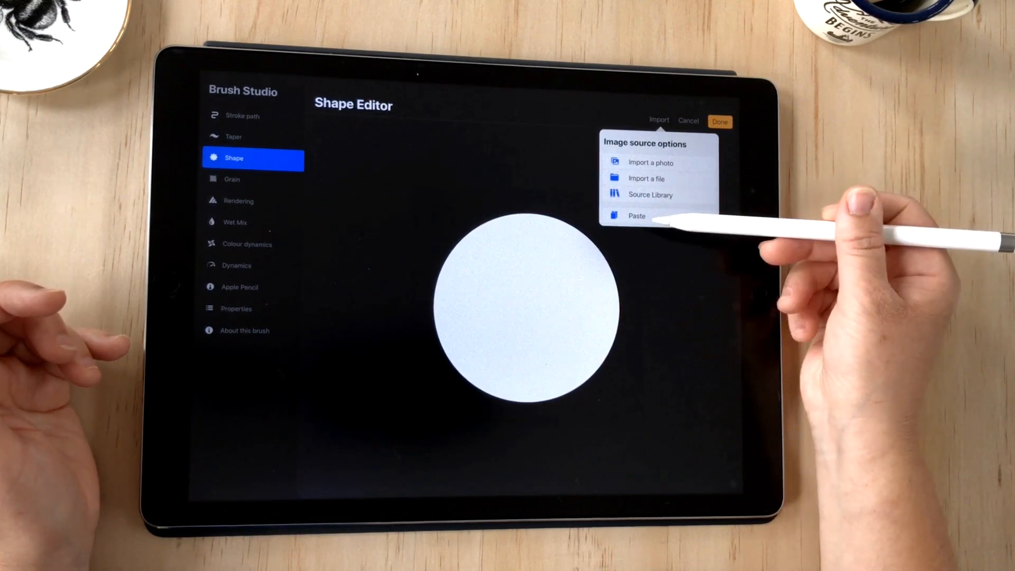
{"action": "mouse_move", "coordinate": [706, 187]}
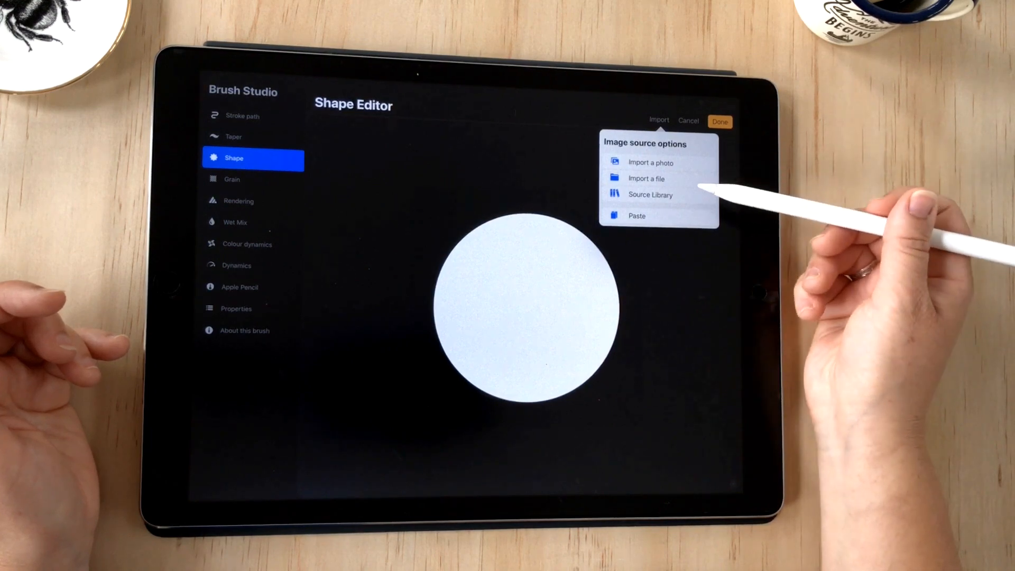
{"action": "left_click", "coordinate": [650, 194]}
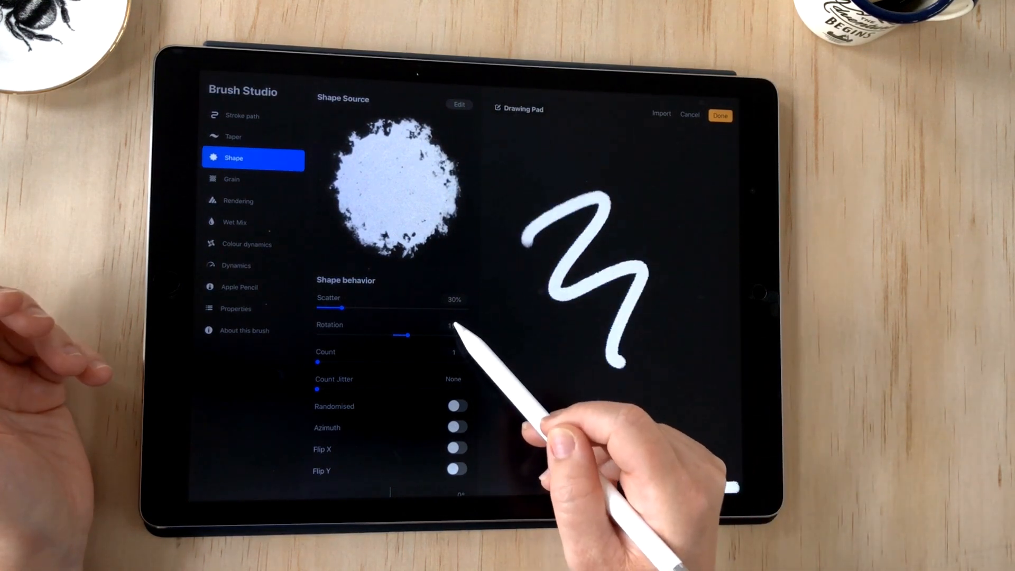
- Enter 20 as the shape Rotation value on the number pad
{"action": "left_click", "coordinate": [453, 325]}
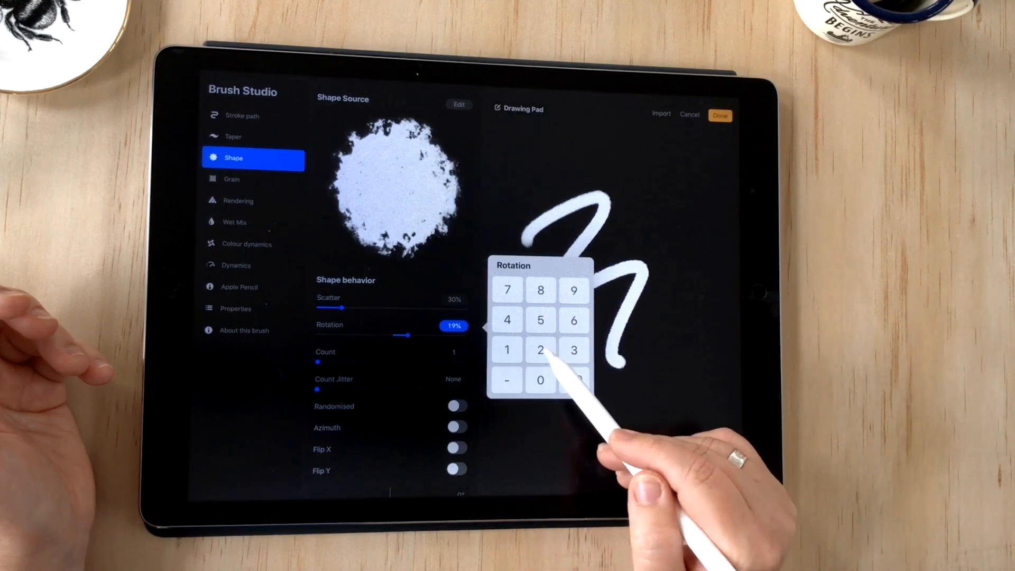
{"action": "left_click", "coordinate": [540, 381]}
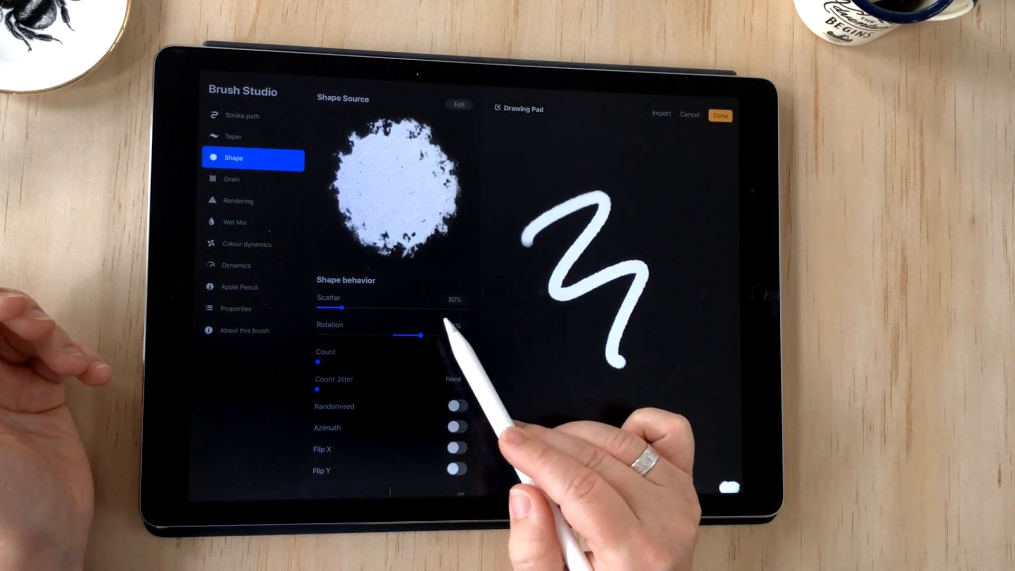
{"action": "left_click", "coordinate": [454, 326]}
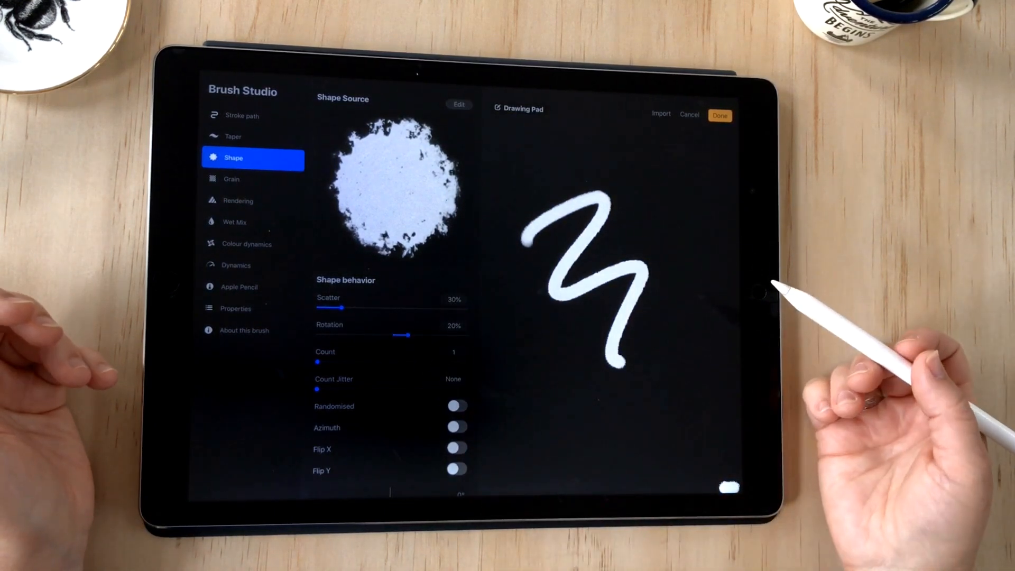
- Import a grunge image as the brush's grain source in the Grain Editor
{"action": "left_click", "coordinate": [231, 179]}
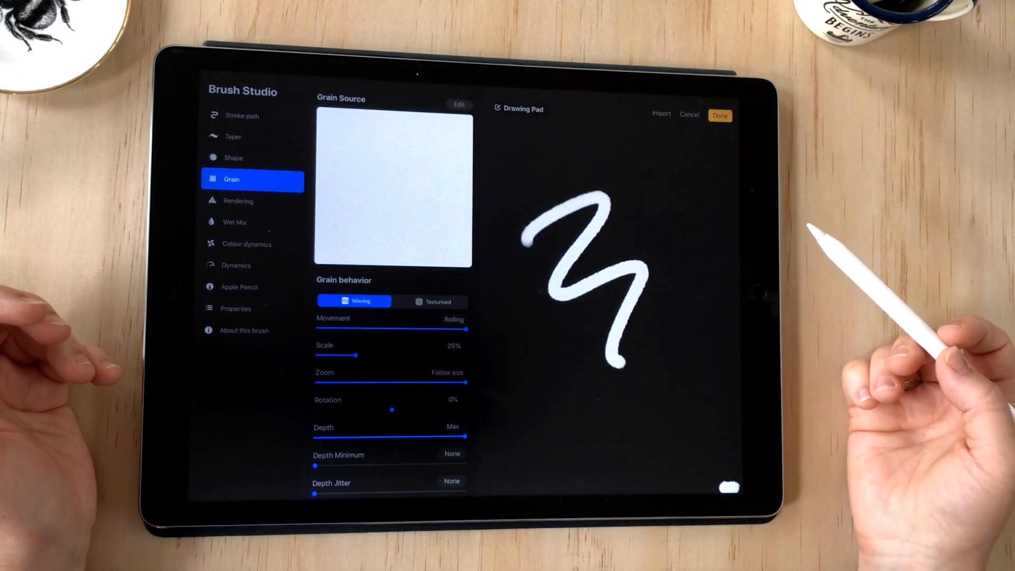
{"action": "left_click", "coordinate": [459, 104]}
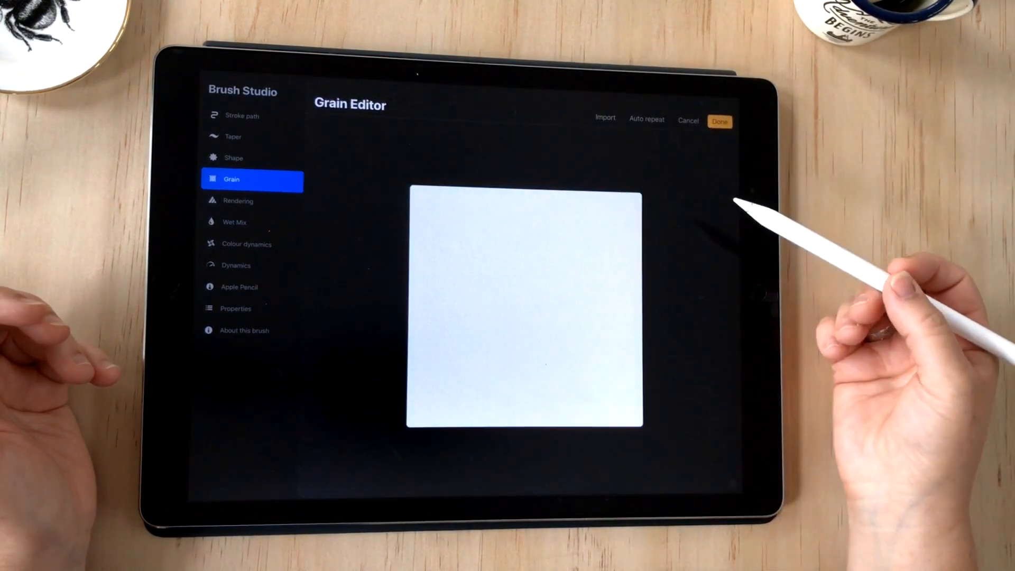
{"action": "left_click", "coordinate": [605, 118]}
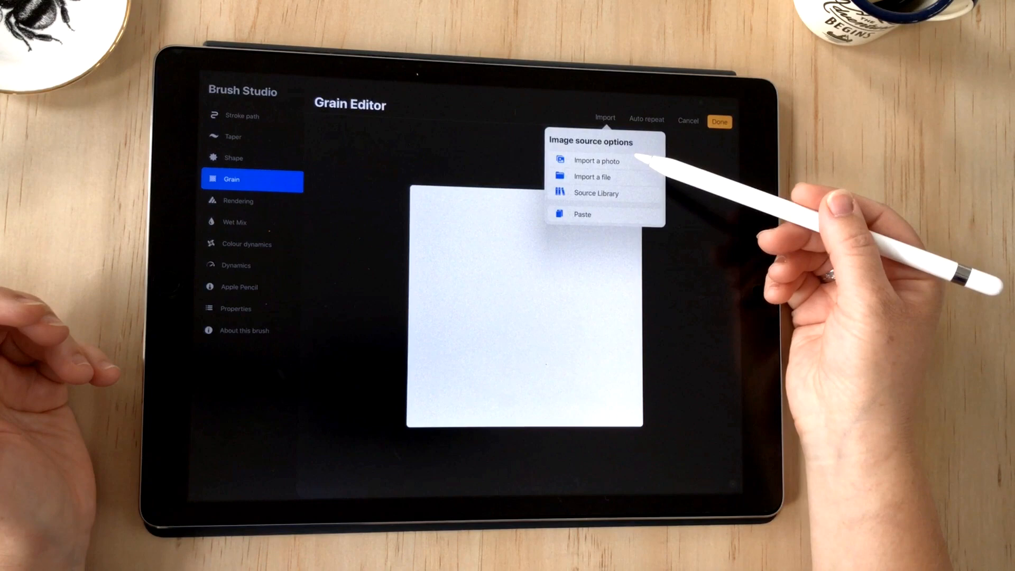
{"action": "mouse_move", "coordinate": [680, 188]}
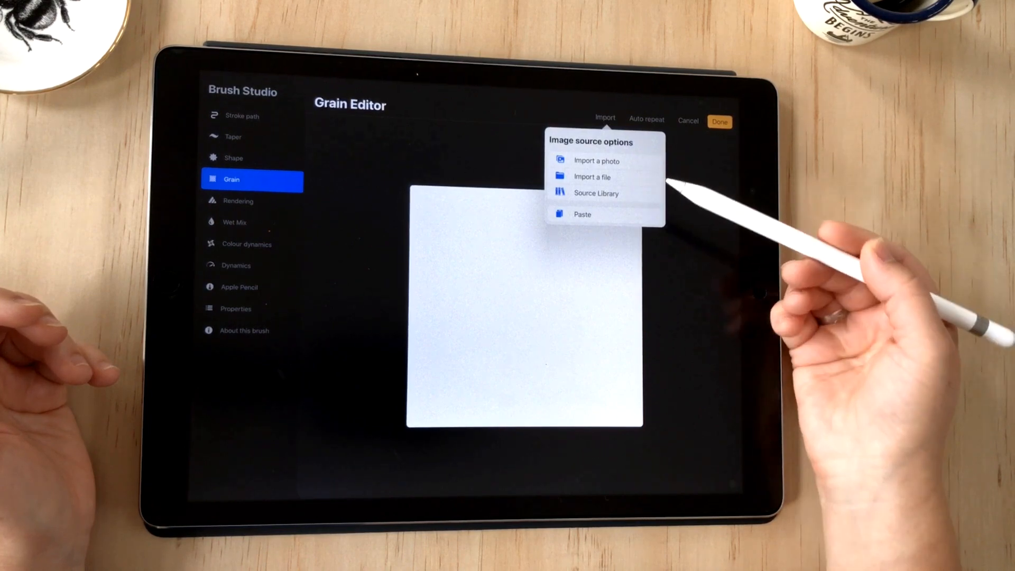
{"action": "left_click", "coordinate": [596, 193]}
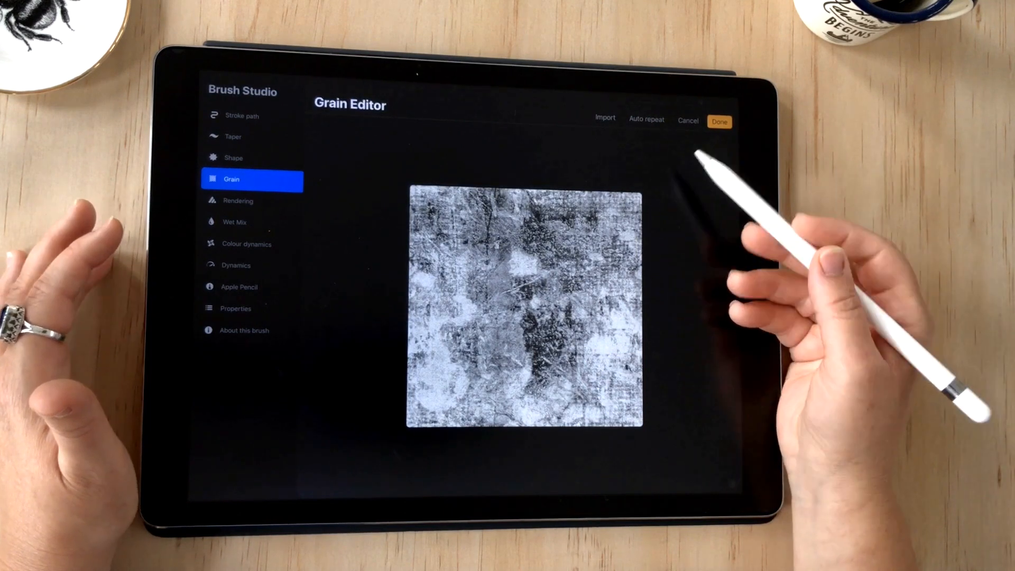
{"action": "mouse_move", "coordinate": [661, 213]}
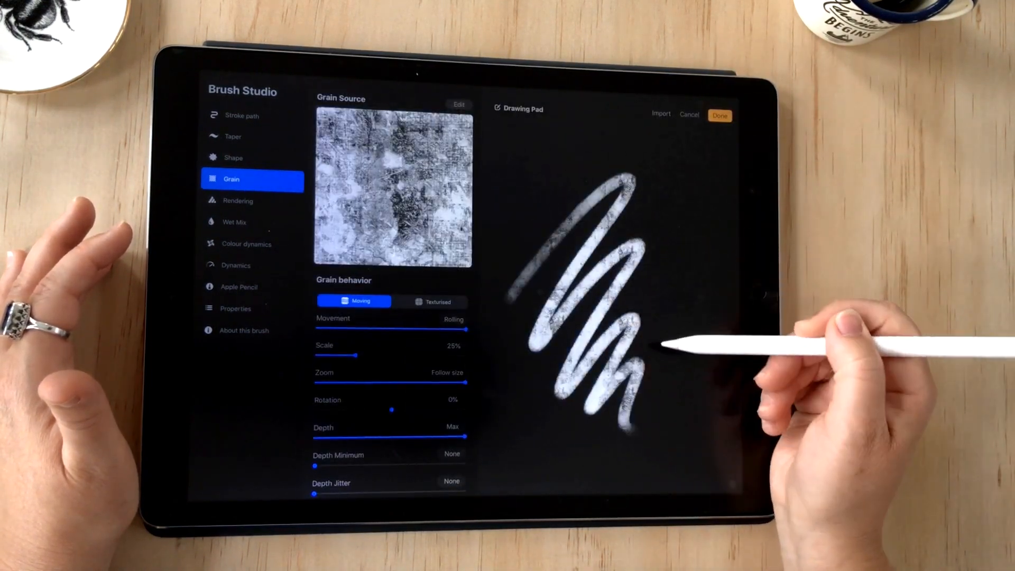
- Switch grain behavior to Texturised and reopen the Grain Source editor
{"action": "left_click", "coordinate": [434, 302]}
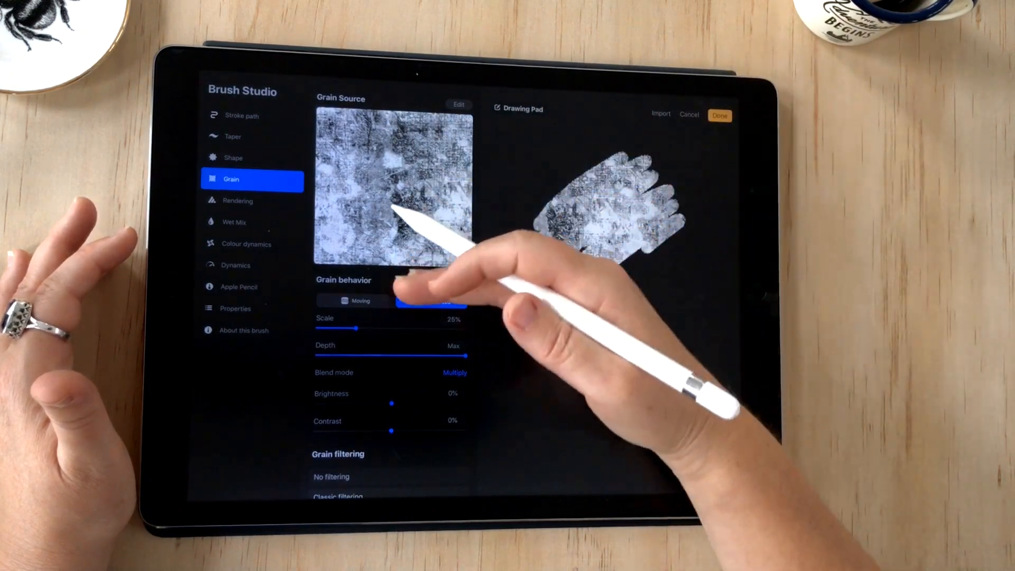
{"action": "left_click", "coordinate": [432, 302]}
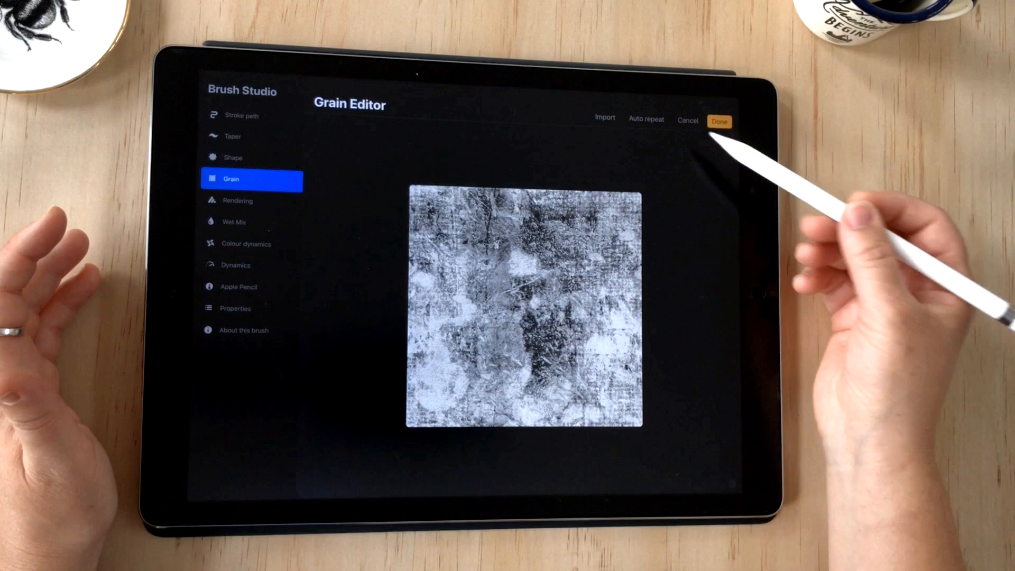
- Enable Auto repeat, soften tile edges, adjust border overlap, and apply the grain
{"action": "left_click", "coordinate": [645, 120]}
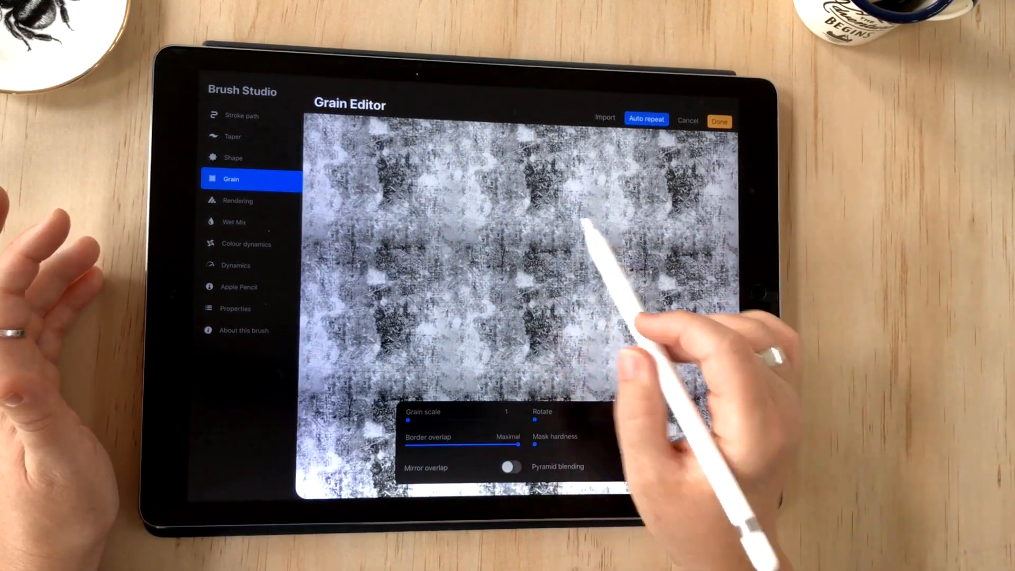
{"action": "left_click", "coordinate": [634, 467]}
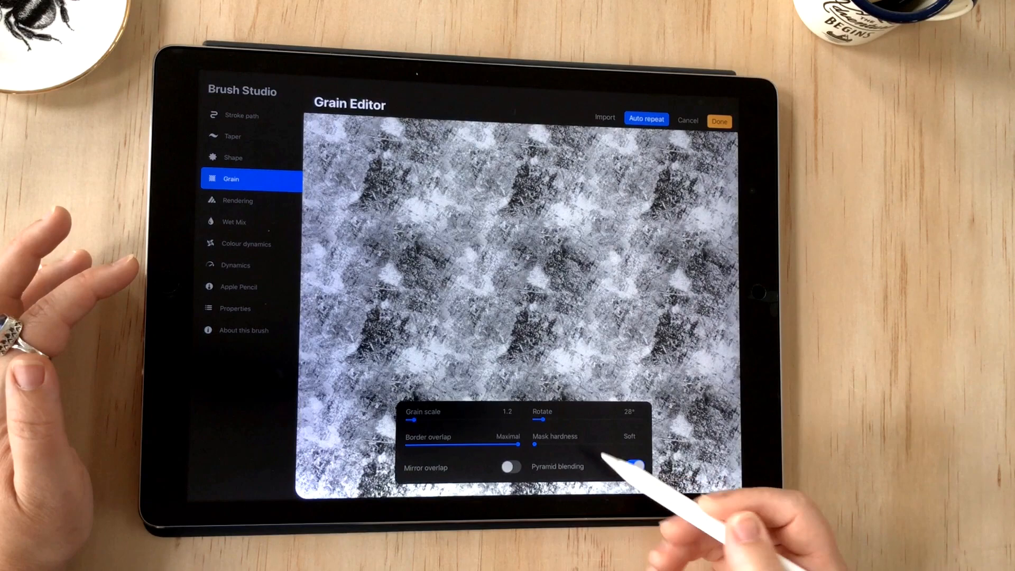
{"action": "left_click", "coordinate": [634, 467]}
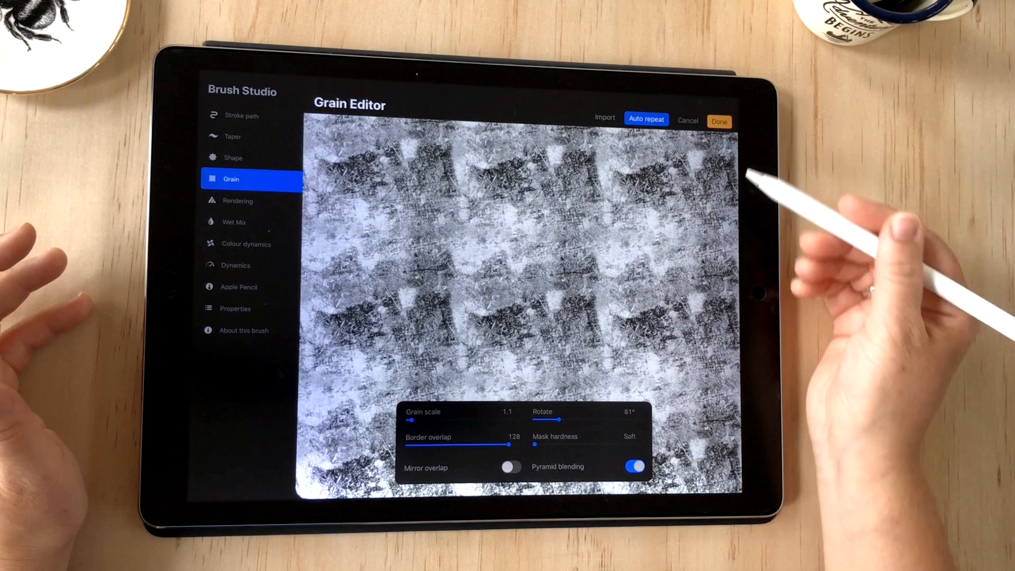
{"action": "left_click", "coordinate": [720, 121]}
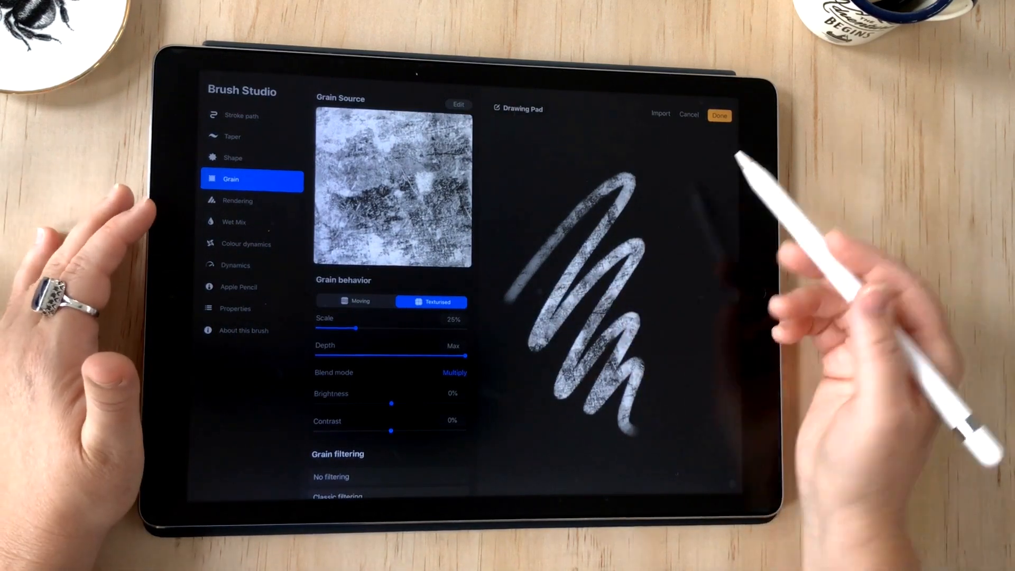
- Set Grain behaviour to Moving and bring up the brush's Colour dynamics settings
{"action": "left_click", "coordinate": [354, 302]}
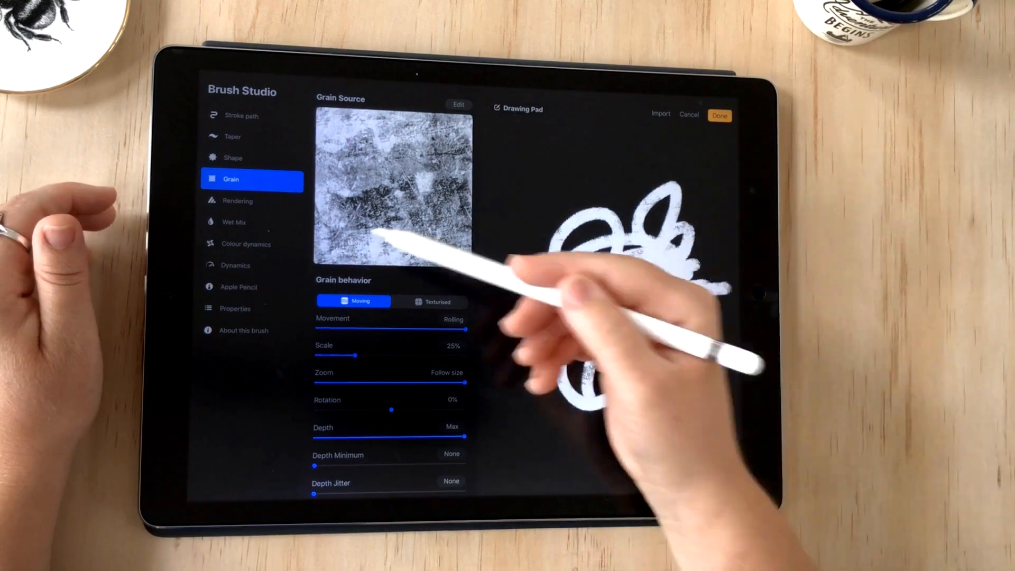
{"action": "left_click", "coordinate": [246, 244]}
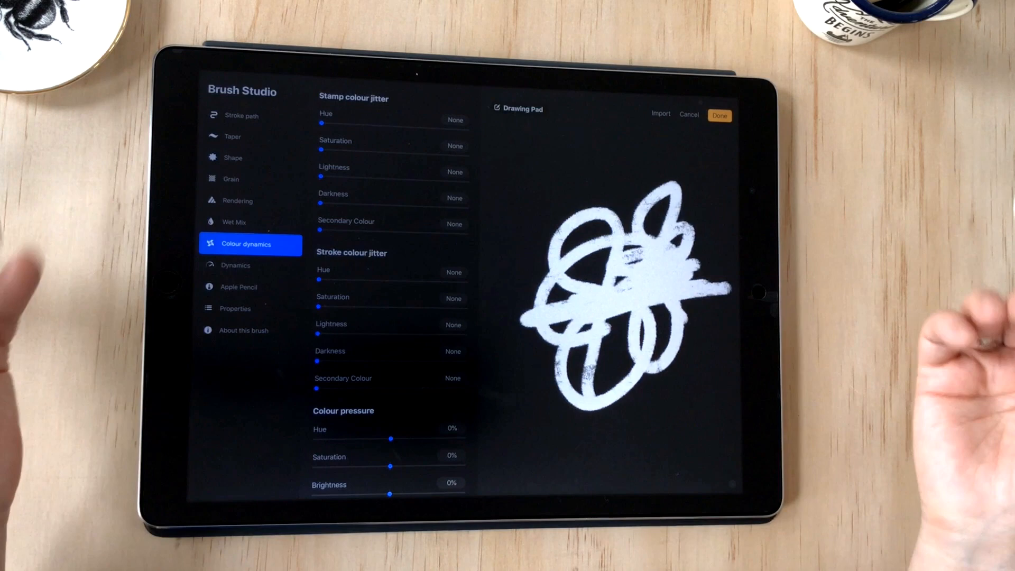
- Clear the drawing pad of test scribbles and scroll through the Colour dynamics options
{"action": "left_click", "coordinate": [522, 108]}
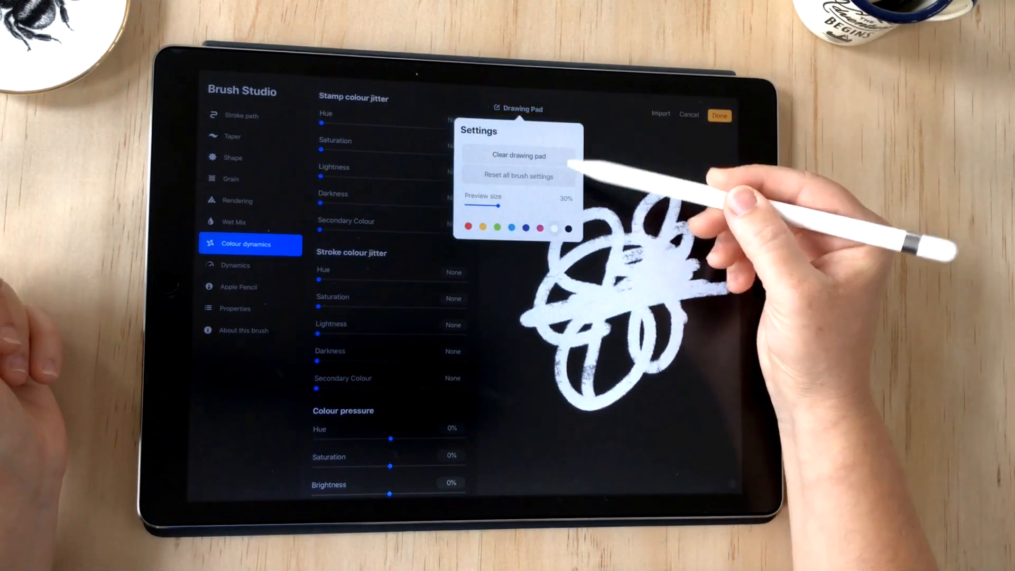
{"action": "left_click", "coordinate": [518, 156]}
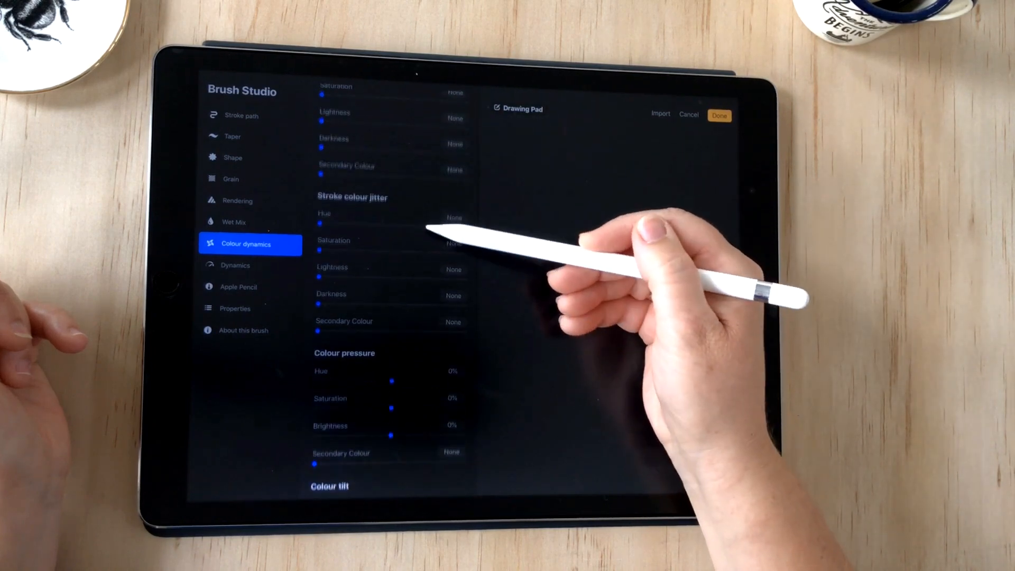
{"action": "scroll", "scroll_direction": "down", "scroll_amount": 3}
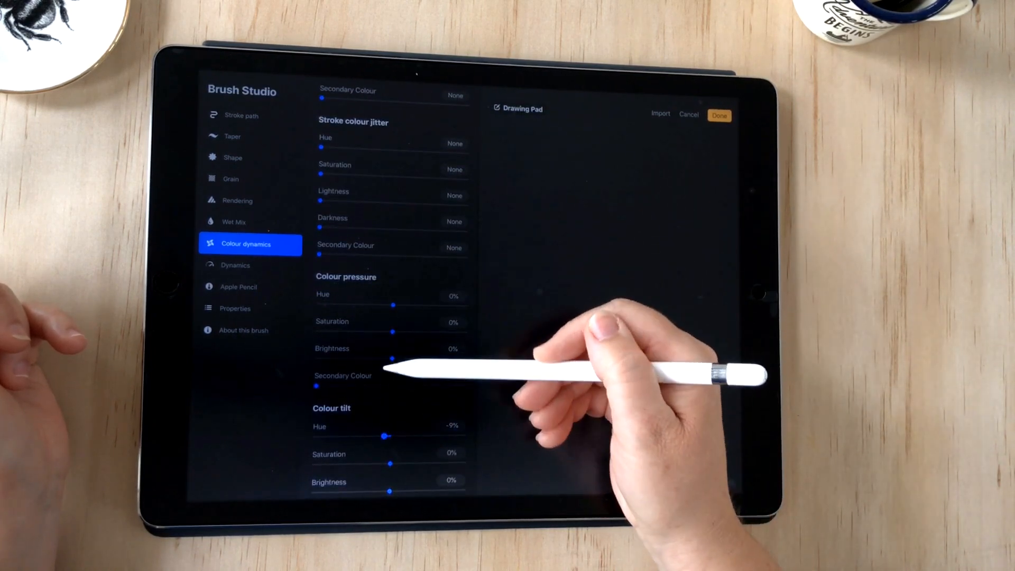
{"action": "scroll", "scroll_direction": "up", "scroll_amount": 3}
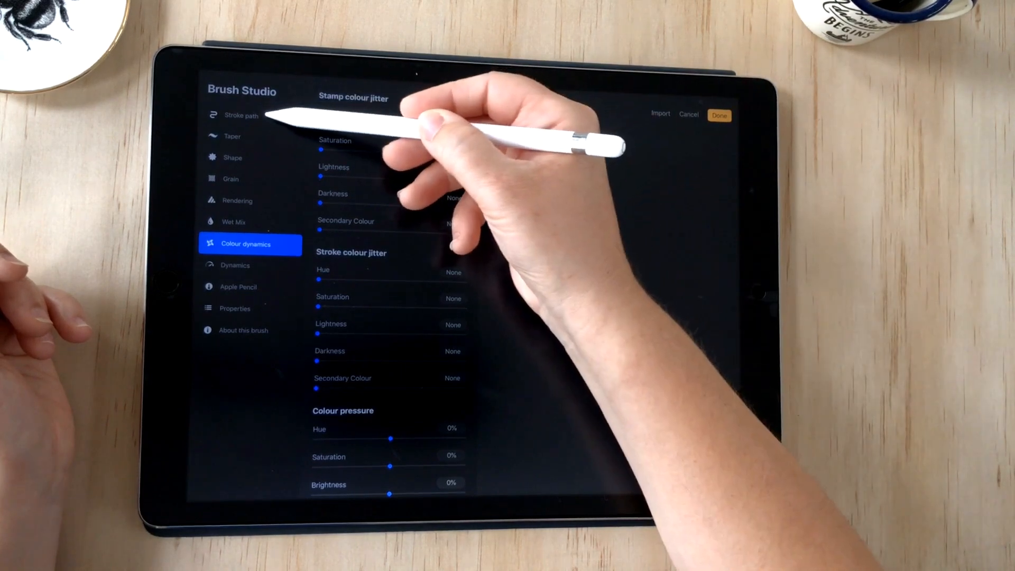
- Lower the Stroke path spacing to 14% and return to the canvas
{"action": "left_click", "coordinate": [240, 115]}
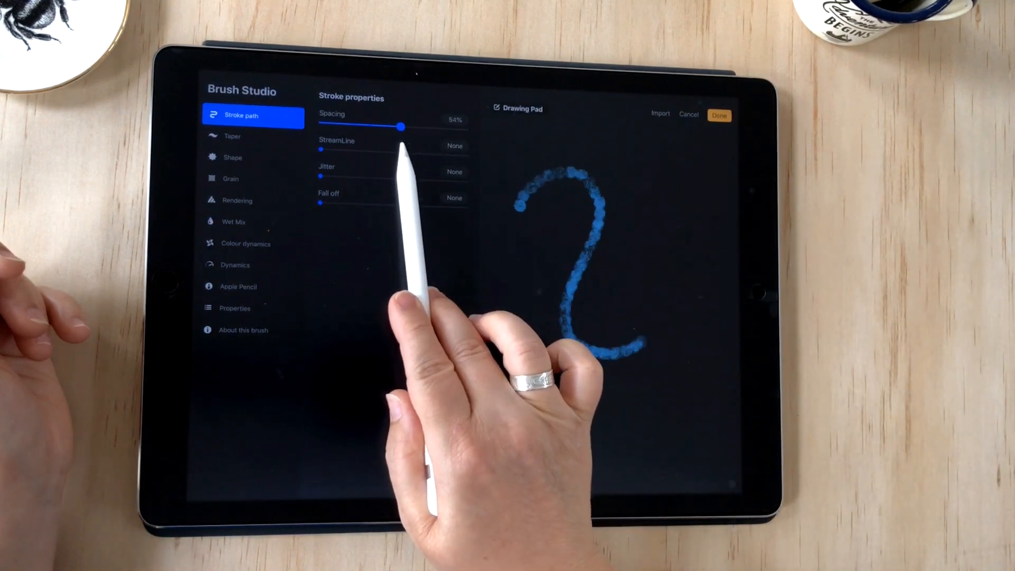
{"action": "left_click_drag", "start_coordinate": [402, 126], "coordinate": [370, 126]}
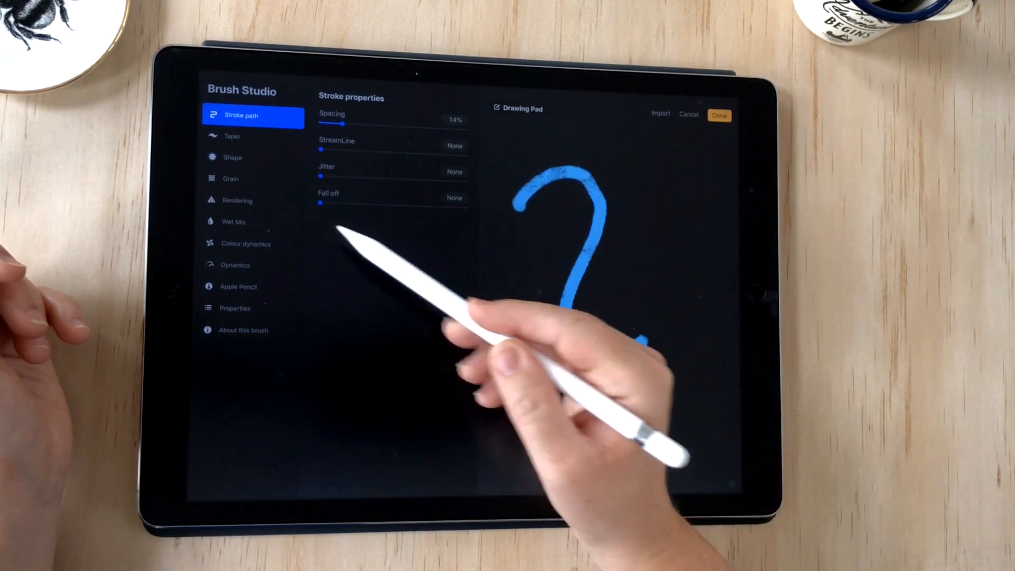
{"action": "left_click", "coordinate": [246, 243]}
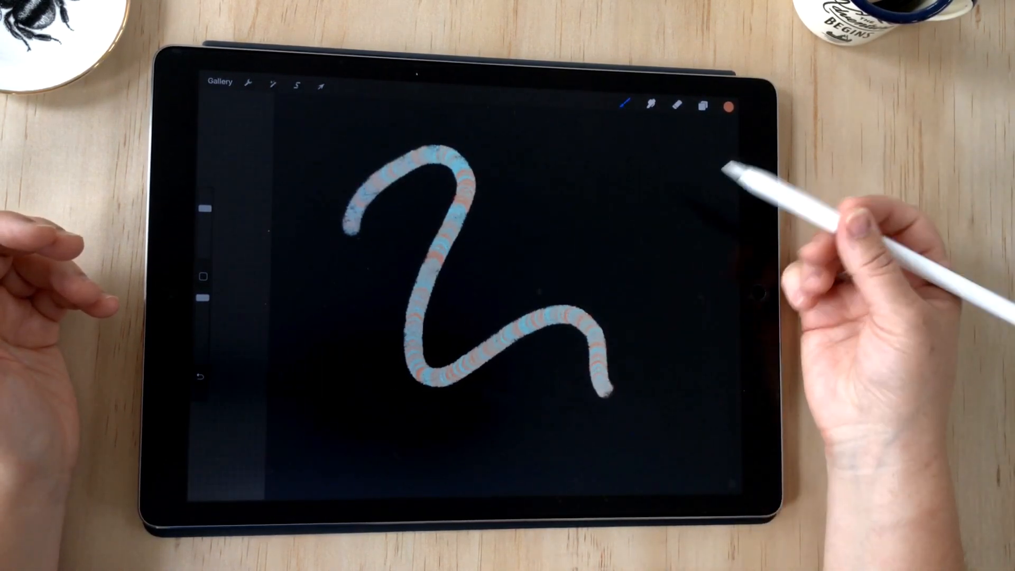
- Pick a new pink swatch from the colour picker's Palettes view
{"action": "left_click", "coordinate": [733, 105]}
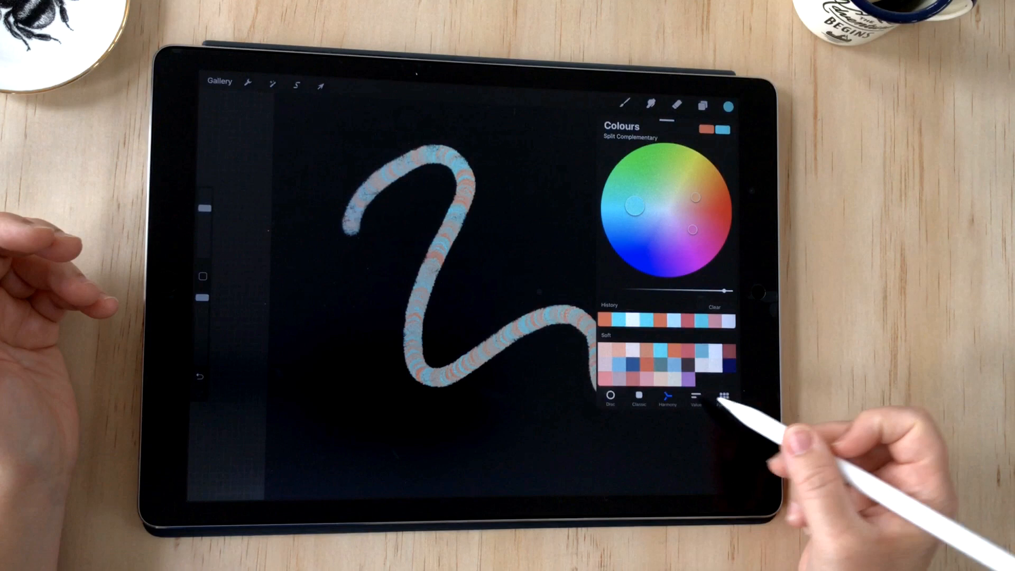
{"action": "left_click", "coordinate": [609, 378]}
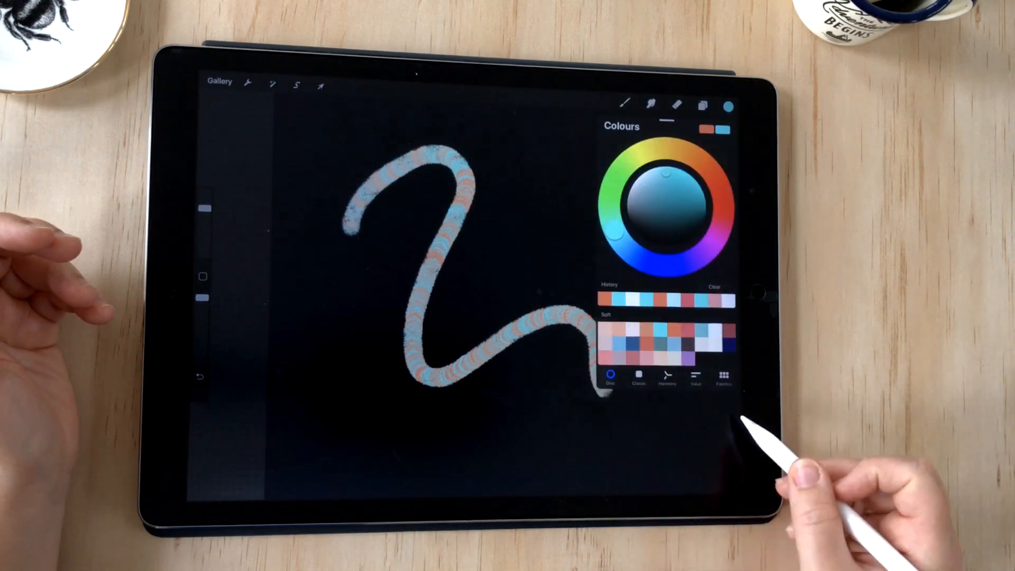
{"action": "left_click", "coordinate": [725, 377]}
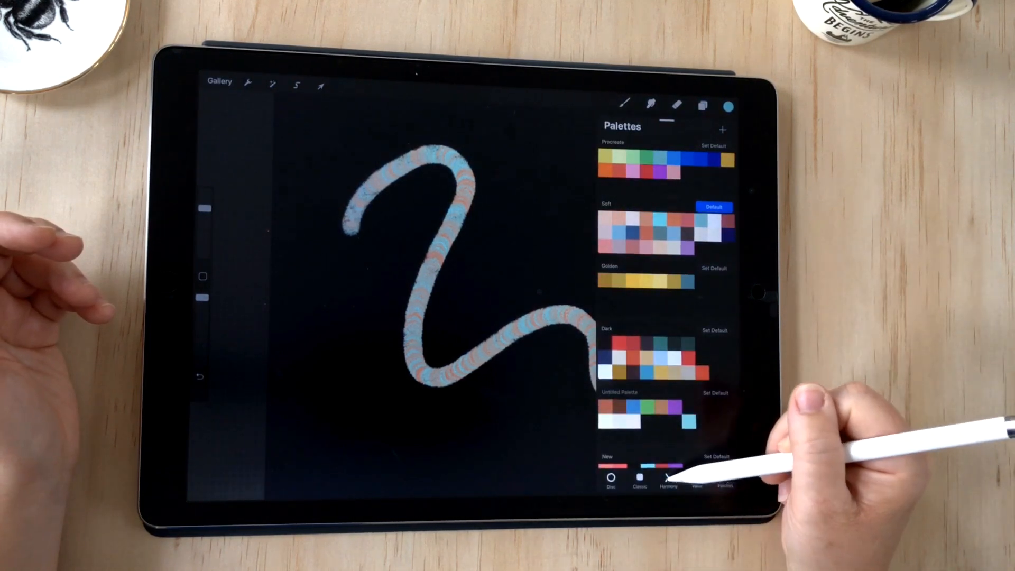
{"action": "left_click", "coordinate": [668, 483]}
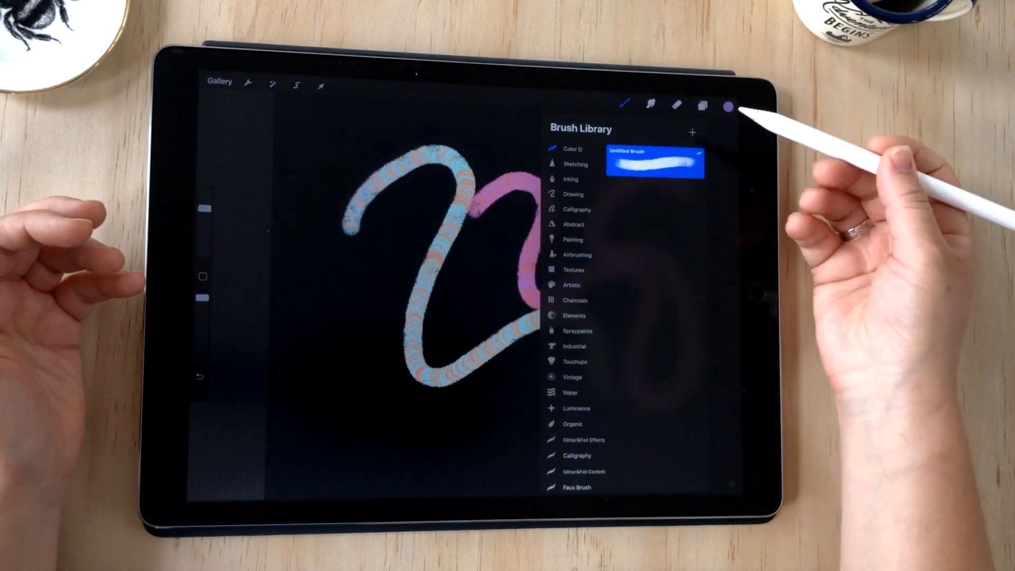
- Set the brush's stroke colour jitter Hue to None in Colour dynamics
{"action": "left_click", "coordinate": [654, 162]}
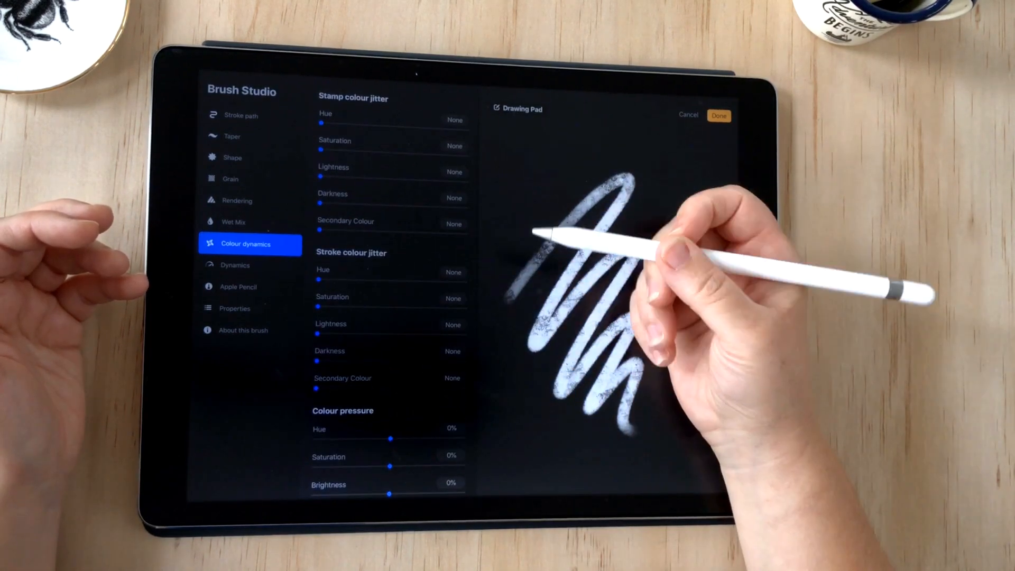
{"action": "scroll", "scroll_direction": "down", "scroll_amount": 3}
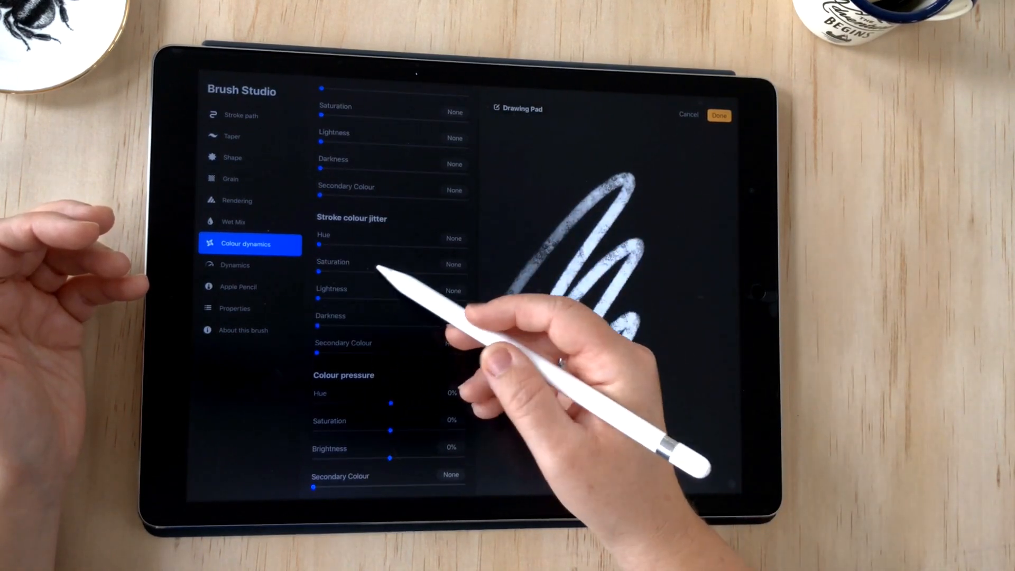
{"action": "scroll", "scroll_direction": "down", "scroll_amount": 3}
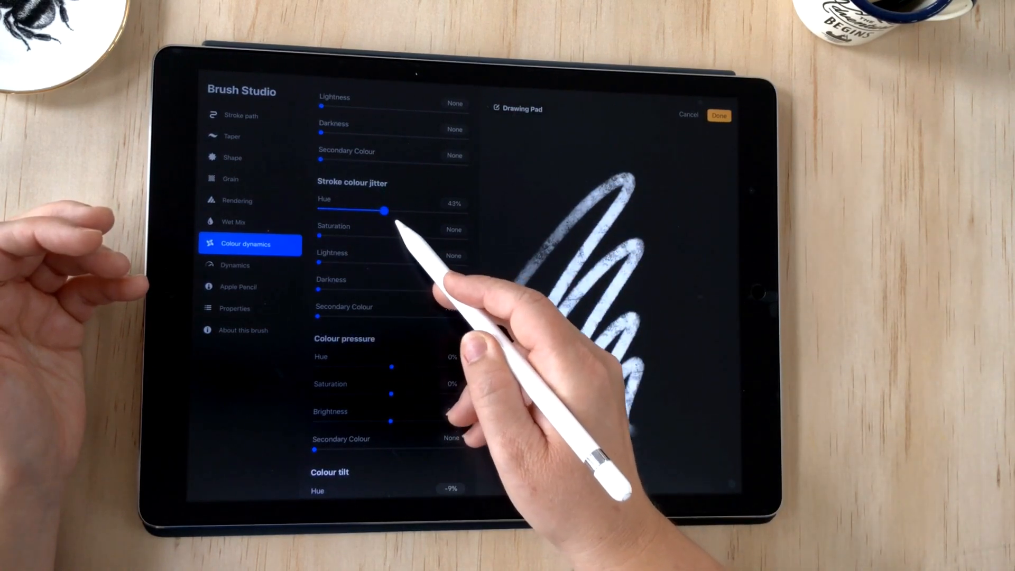
{"action": "left_click", "coordinate": [522, 108]}
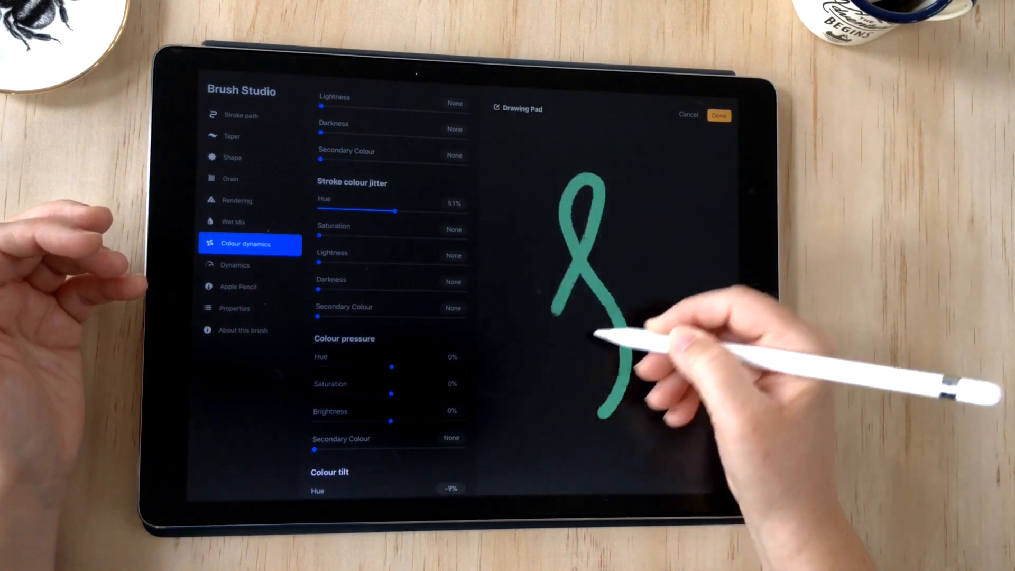
{"action": "left_click", "coordinate": [518, 108]}
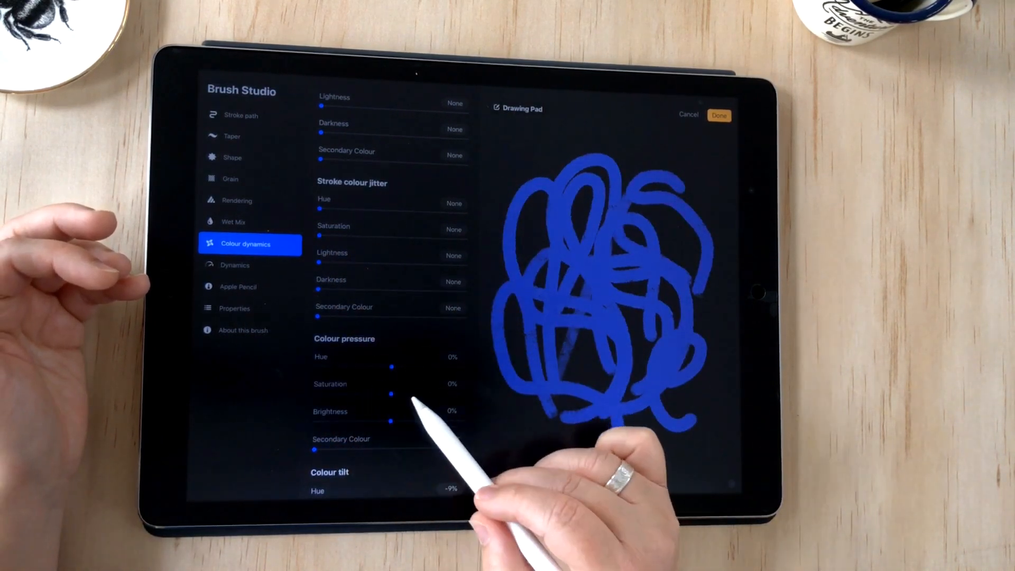
- Leave Brush Studio to try the brush on the canvas
{"action": "left_click", "coordinate": [521, 108]}
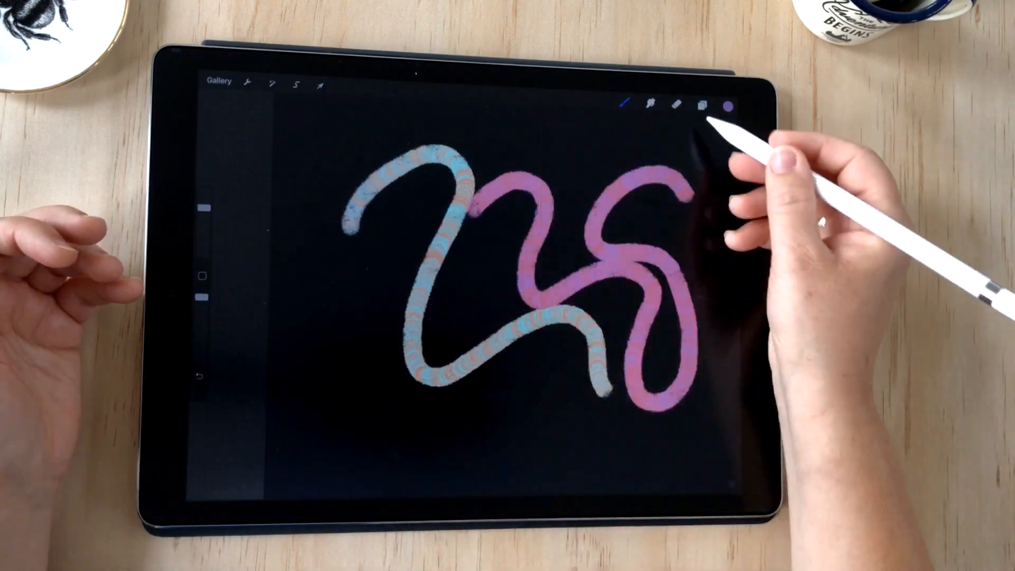
- Clear the current layer, then reopen the brush's Brush Studio settings
{"action": "left_click", "coordinate": [703, 105]}
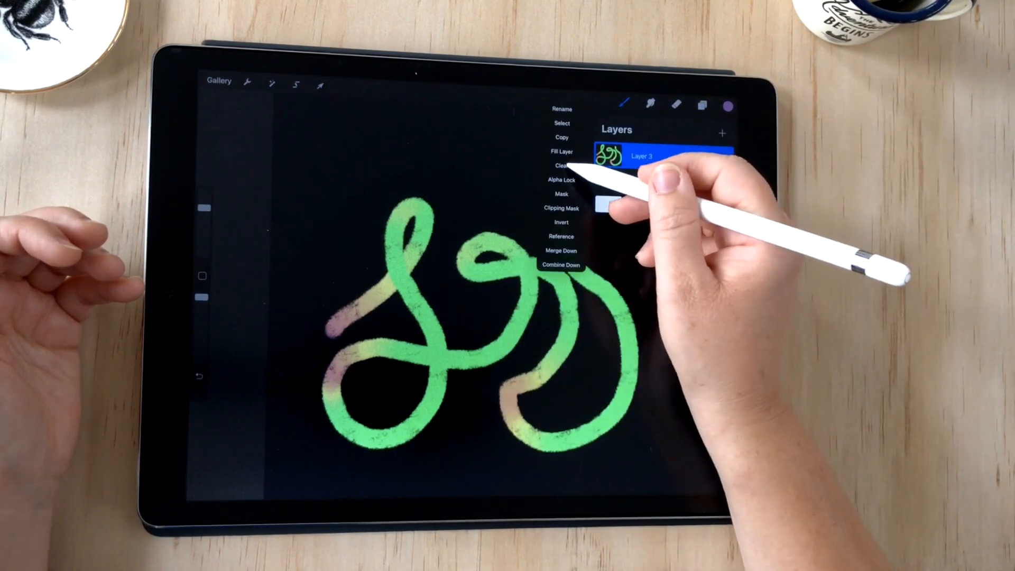
{"action": "left_click", "coordinate": [560, 165]}
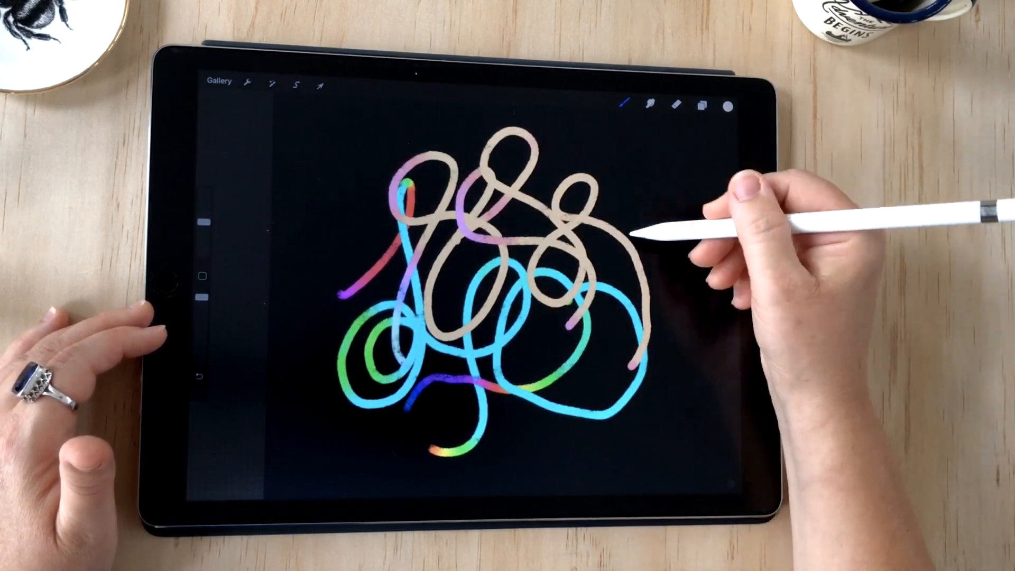
{"action": "left_click", "coordinate": [727, 105]}
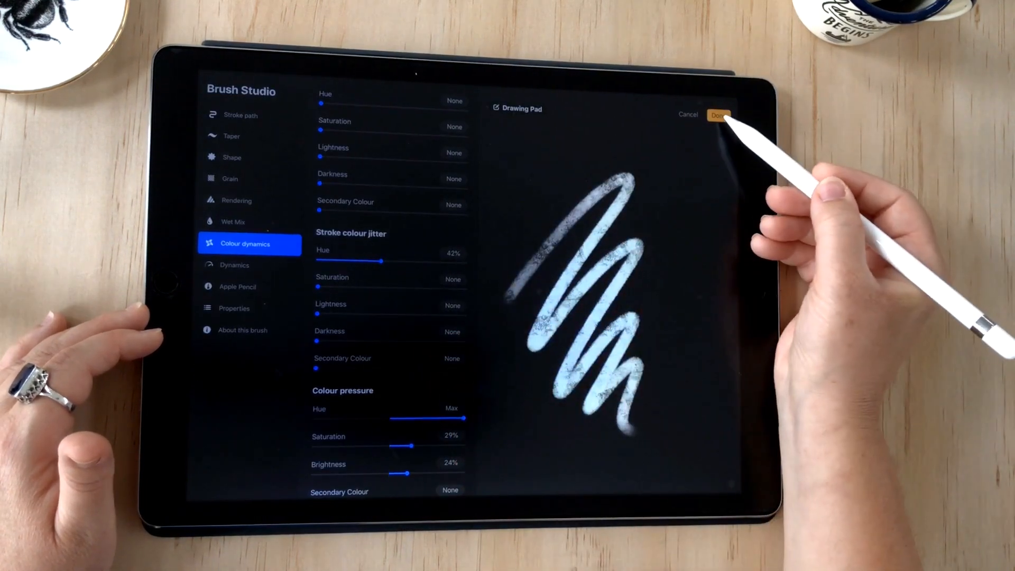
- Show the About this brush page and select the 'Untitled Brush' name field
{"action": "left_click", "coordinate": [719, 115]}
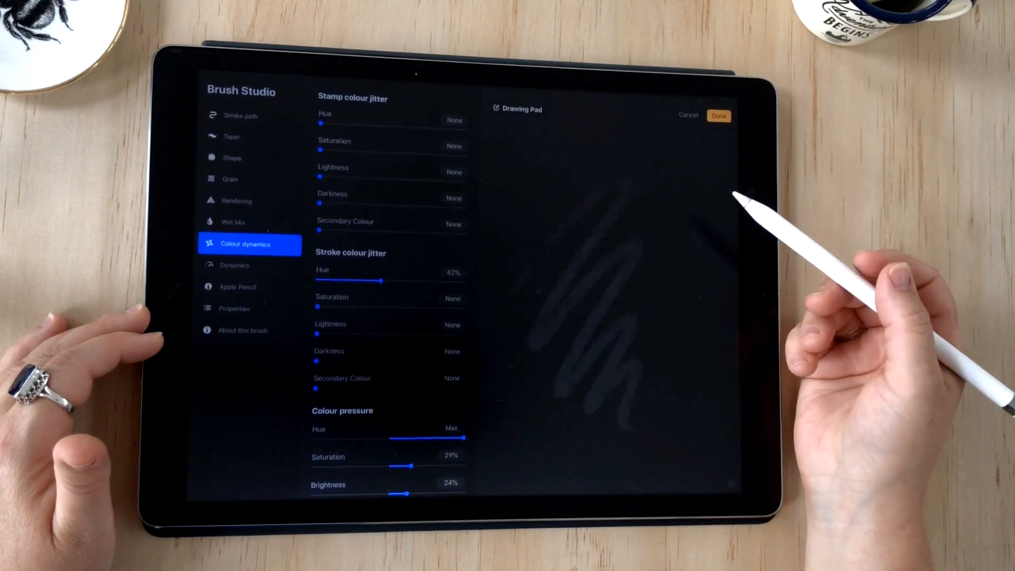
{"action": "left_click", "coordinate": [247, 330]}
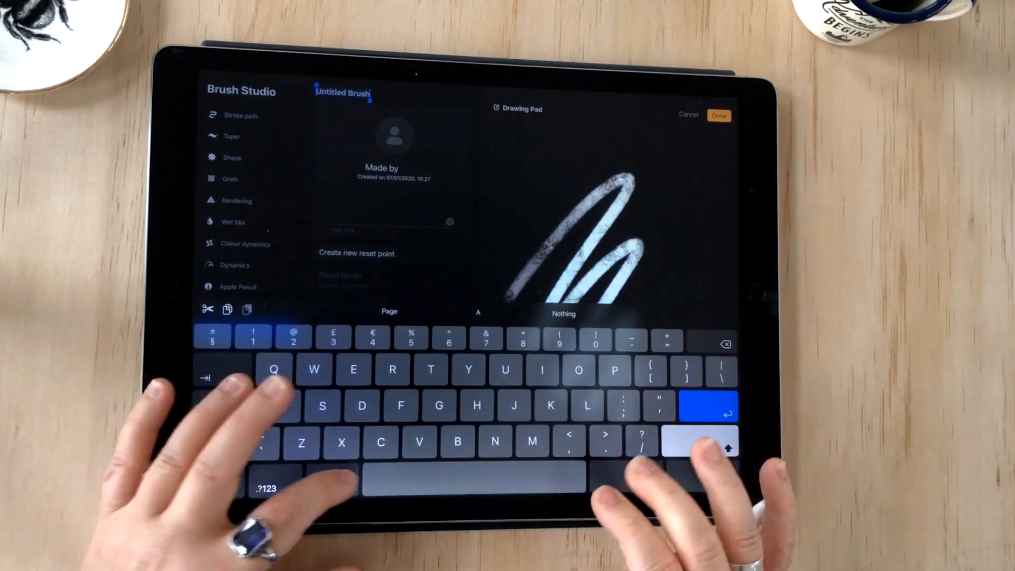
- Name the brush 'Color Dynamic', credit it to iPad Calligraphy, and sign it
{"action": "type", "text": "Color"}
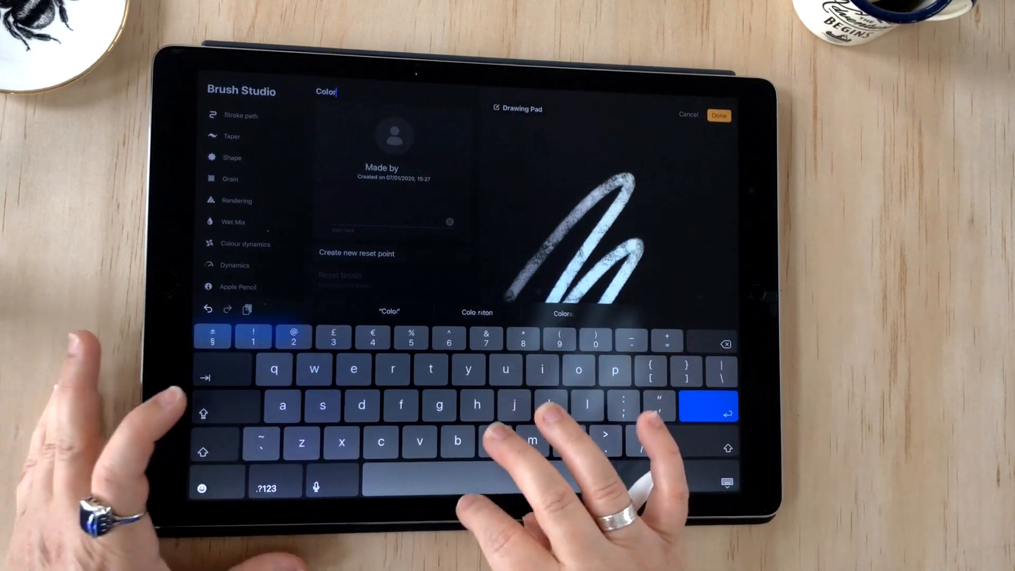
{"action": "type", "text": "Dy"}
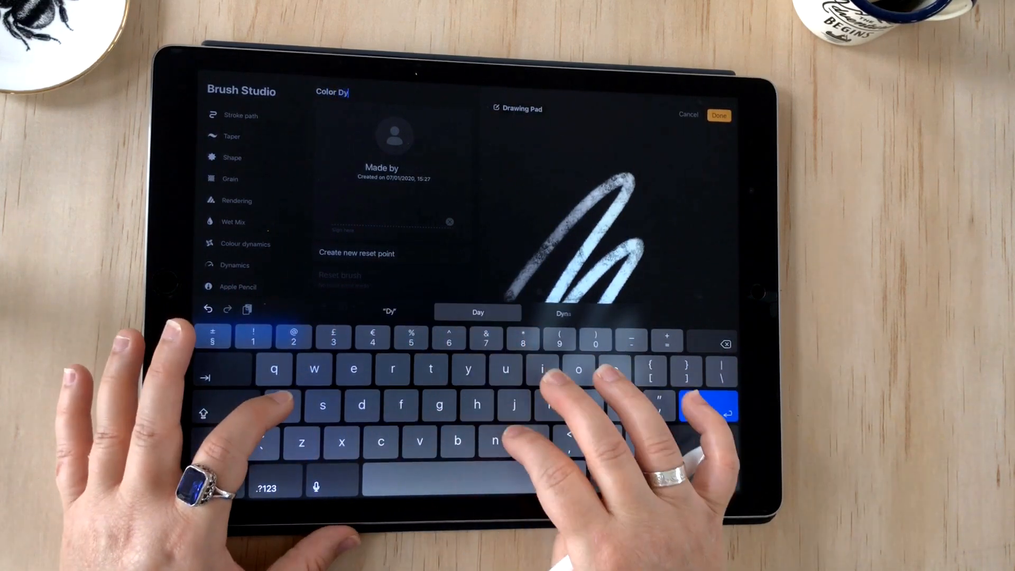
{"action": "type", "text": "na"}
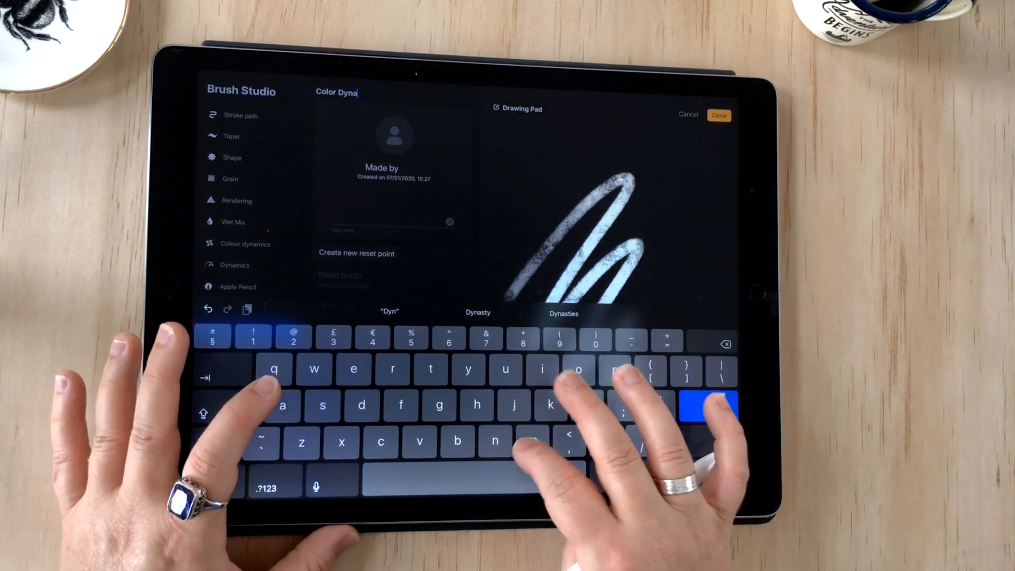
{"action": "type", "text": "mics"}
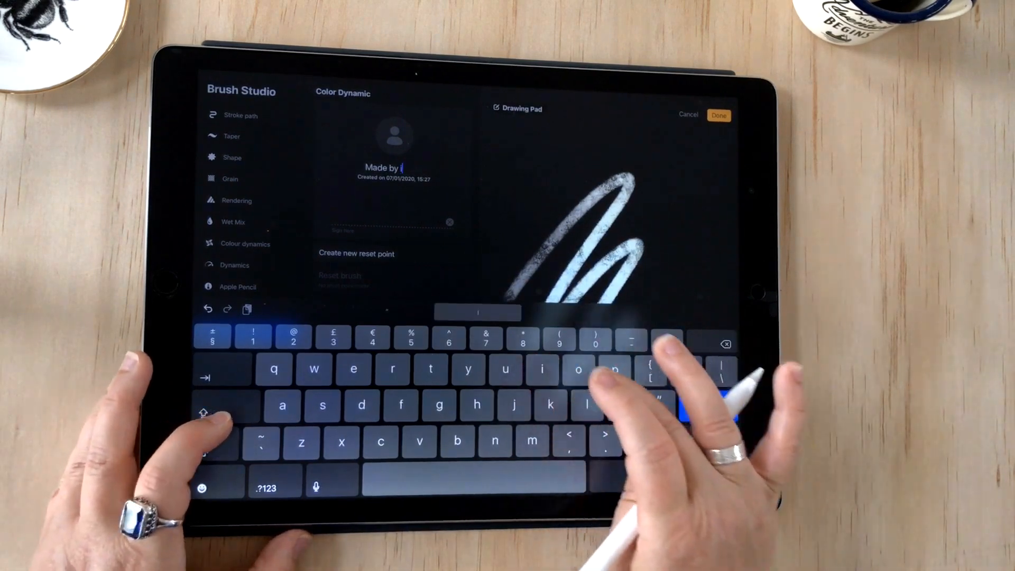
{"action": "type", "text": "Pad"}
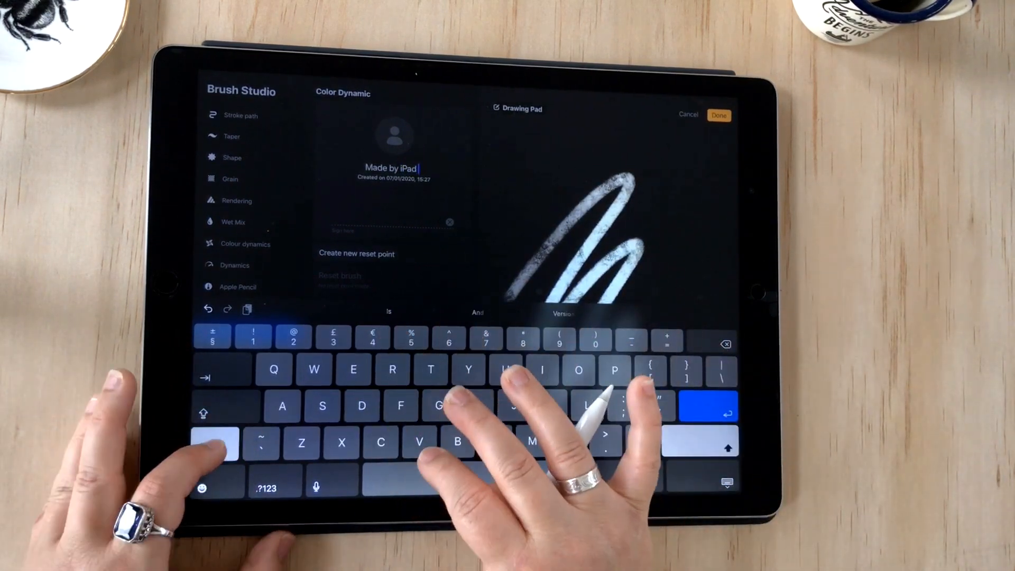
{"action": "type", "text": "Cal"}
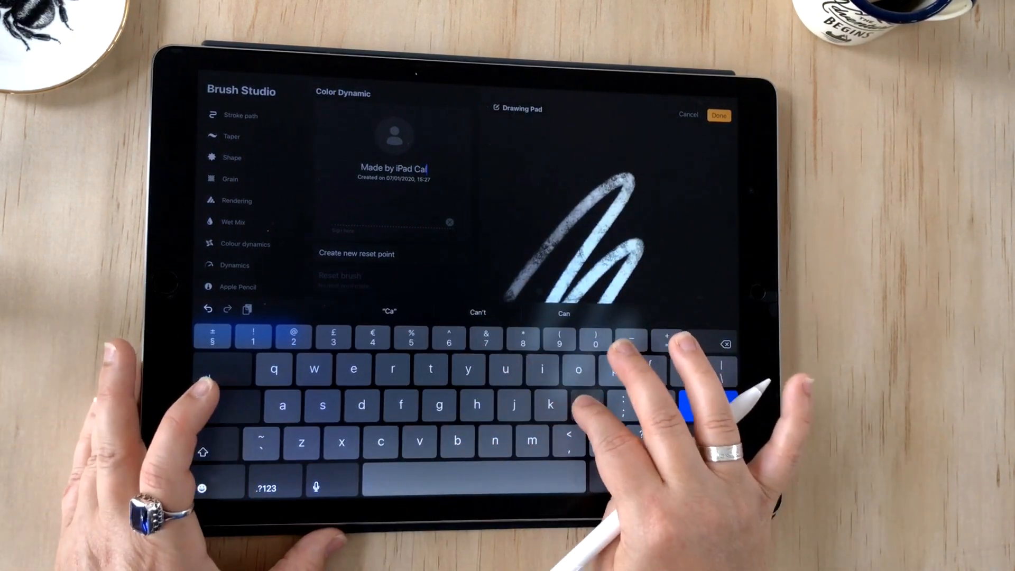
{"action": "type", "text": "lligraphy"}
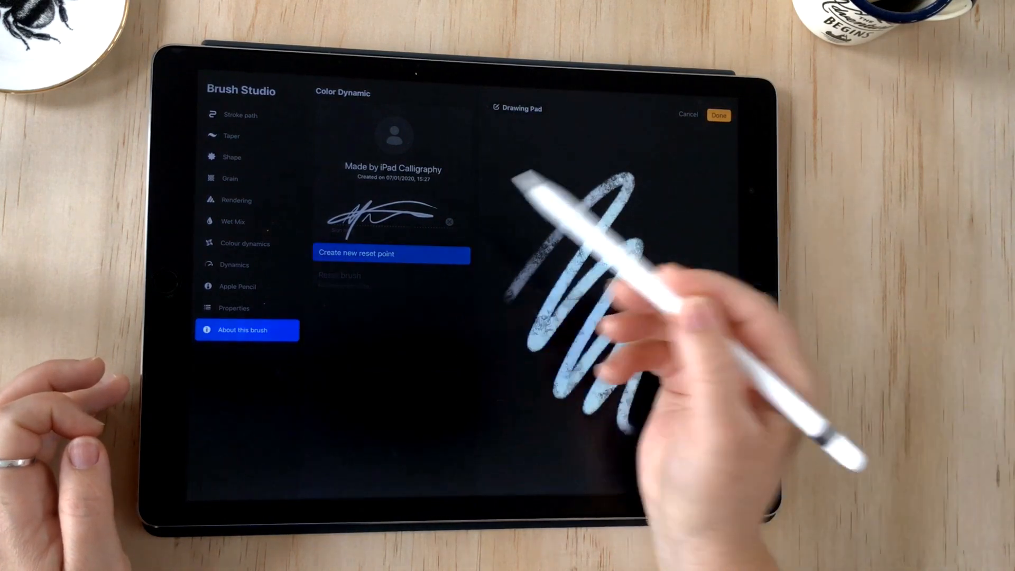
- Create a reset point for the Color Dynamic brush, then view its Rendering settings
{"action": "left_click", "coordinate": [392, 253]}
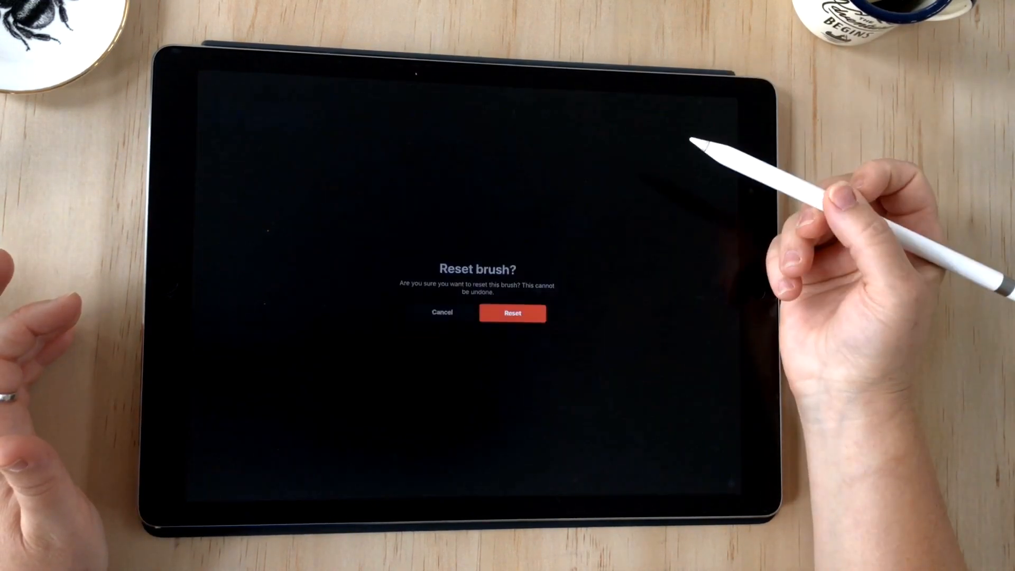
{"action": "left_click", "coordinate": [512, 313]}
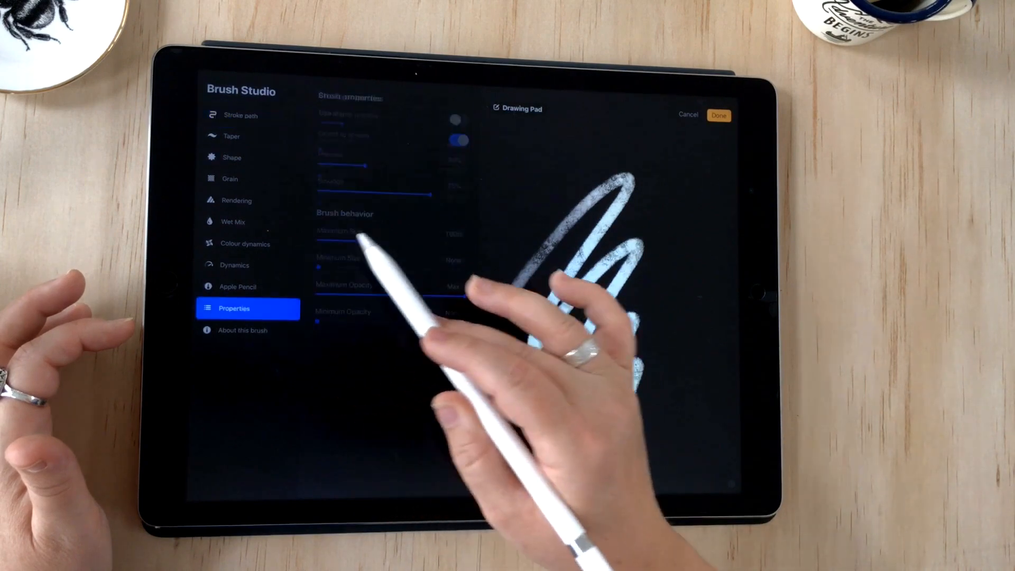
{"action": "left_click", "coordinate": [242, 330]}
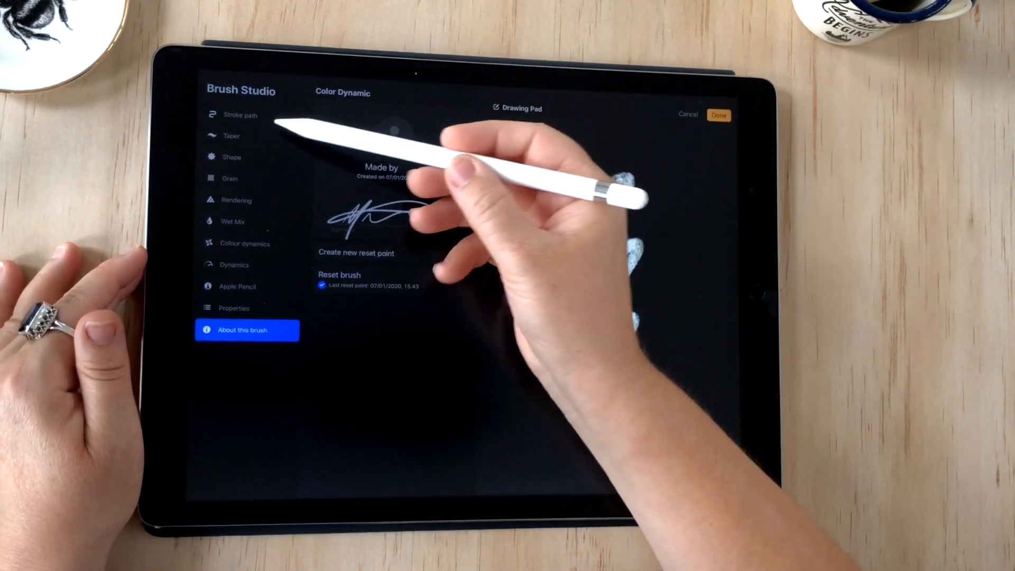
{"action": "left_click", "coordinate": [236, 199]}
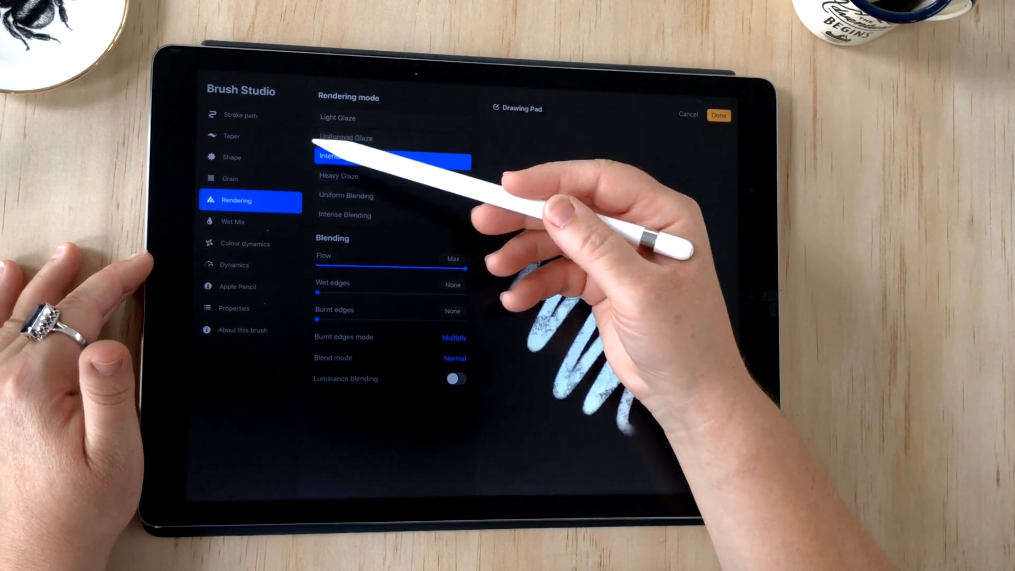
- Check the Stroke path and Taper settings, then return to Intense Glaze rendering after a blue-to-pink test stroke
{"action": "left_click", "coordinate": [240, 115]}
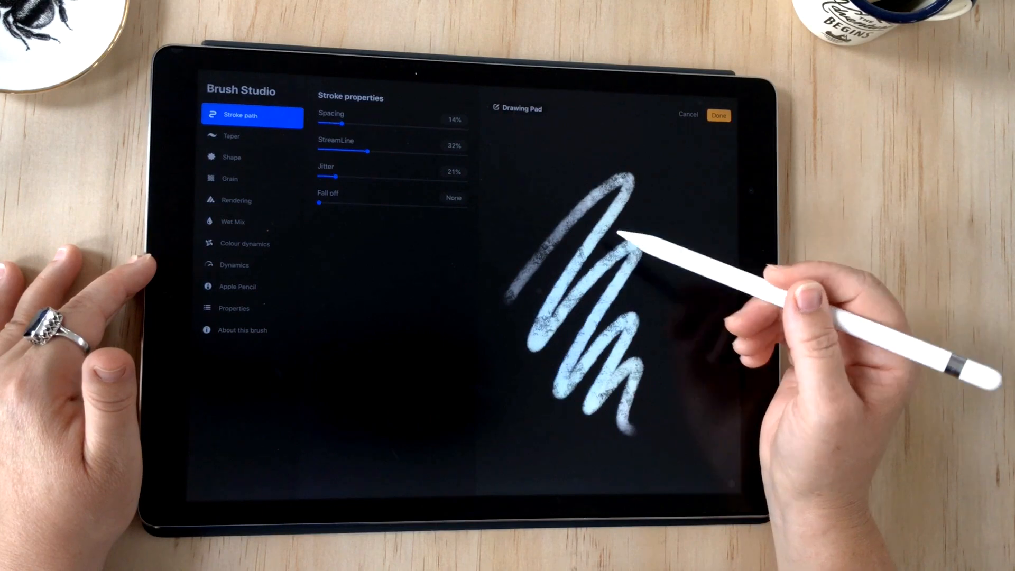
{"action": "left_click", "coordinate": [253, 136]}
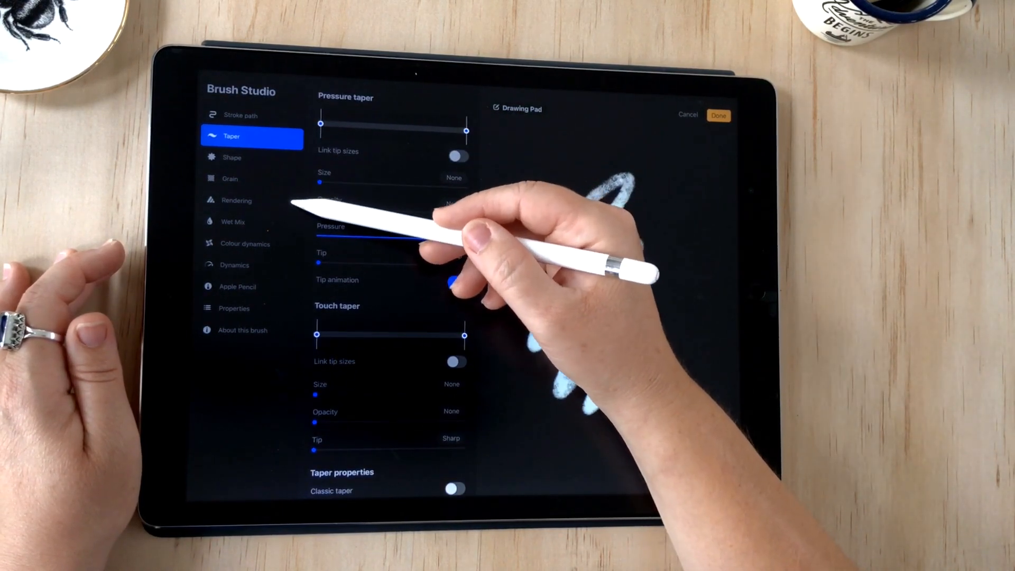
{"action": "left_click", "coordinate": [236, 200]}
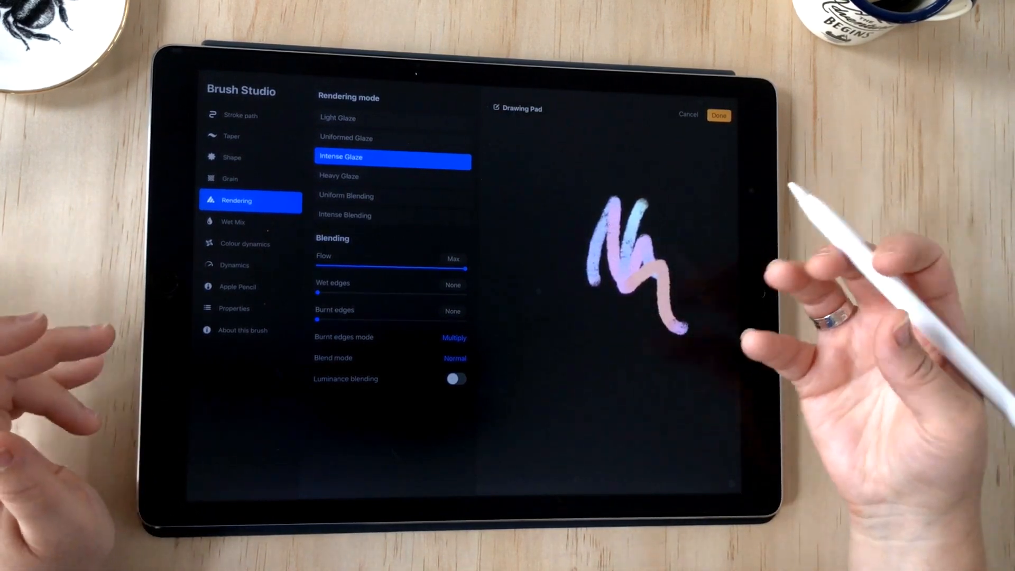
- Tour Wet Mix, Apple Pencil and Dynamics, set pencil smoothing to 41%, then view Properties
{"action": "left_click", "coordinate": [233, 222]}
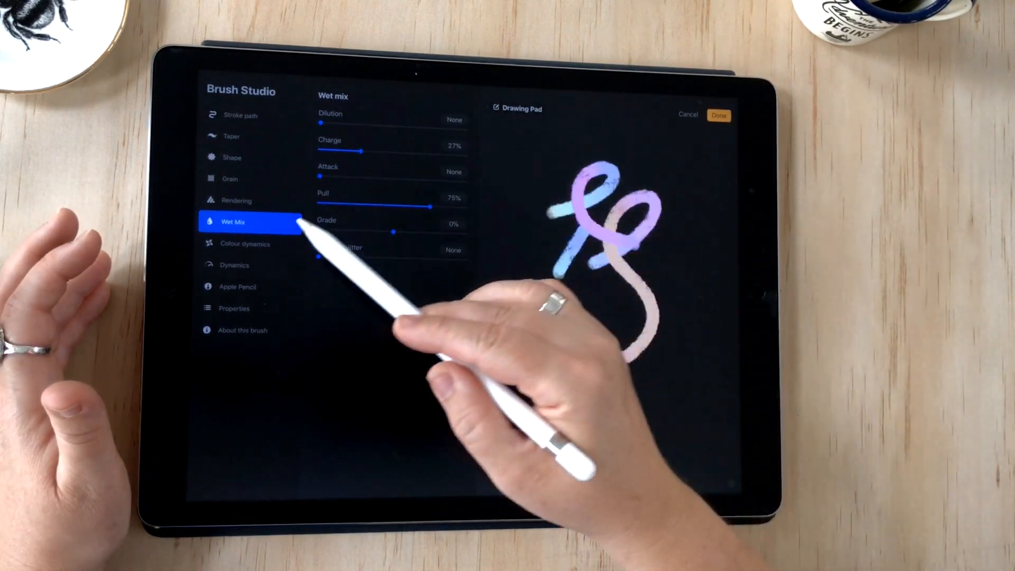
{"action": "left_click", "coordinate": [237, 287]}
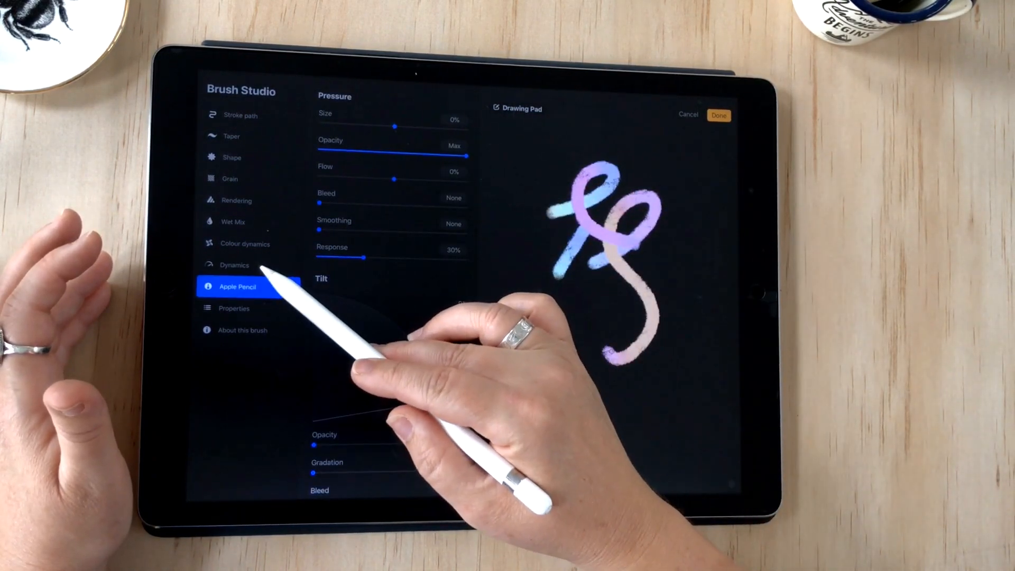
{"action": "left_click", "coordinate": [235, 265]}
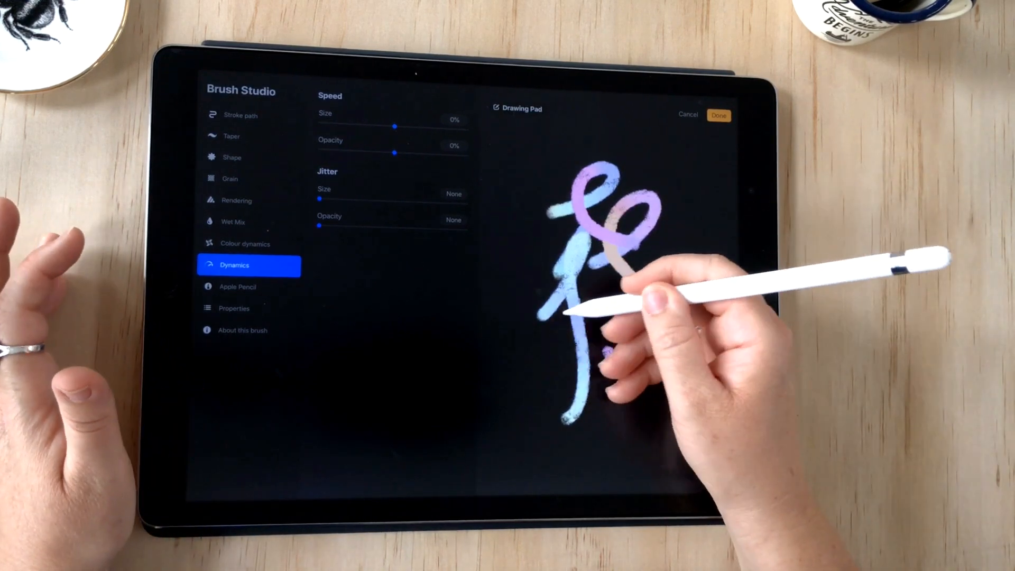
{"action": "left_click", "coordinate": [238, 287]}
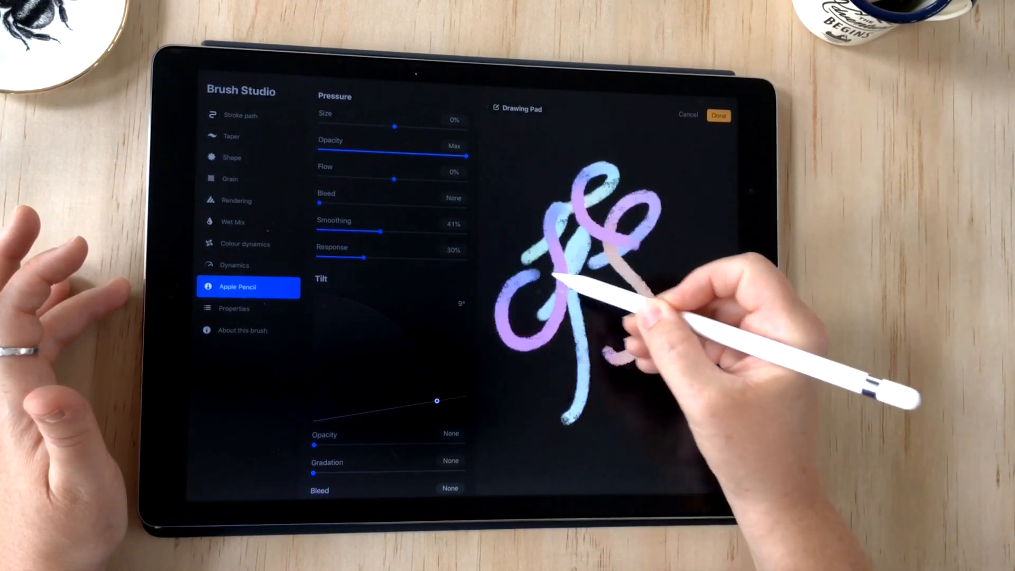
{"action": "left_click", "coordinate": [249, 309]}
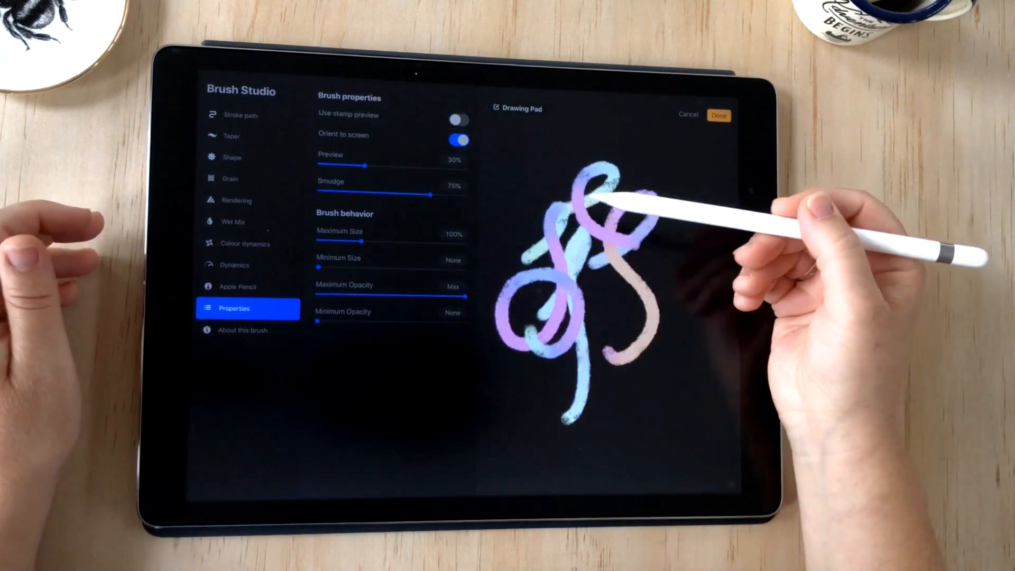